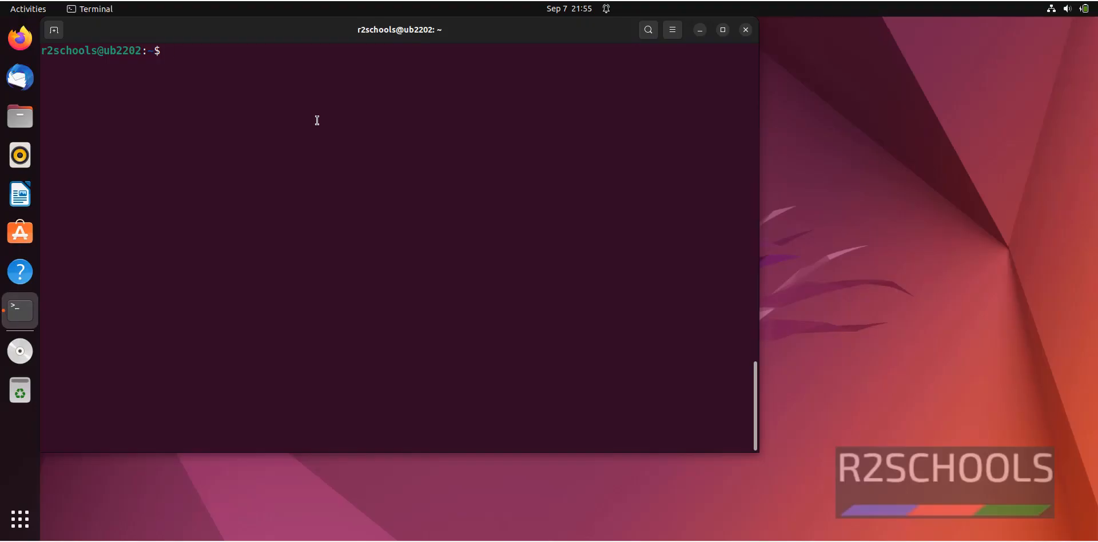
Run mysql -u root -p and enter the password to reach the mysql> prompt
{"action": "type", "text": "mysql"}
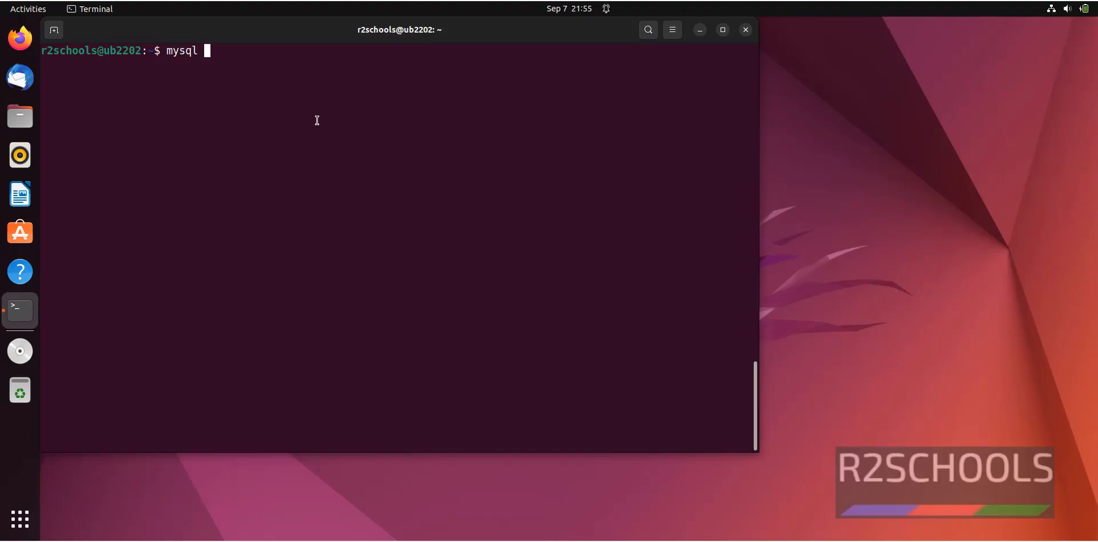
{"action": "type", "text": "-"}
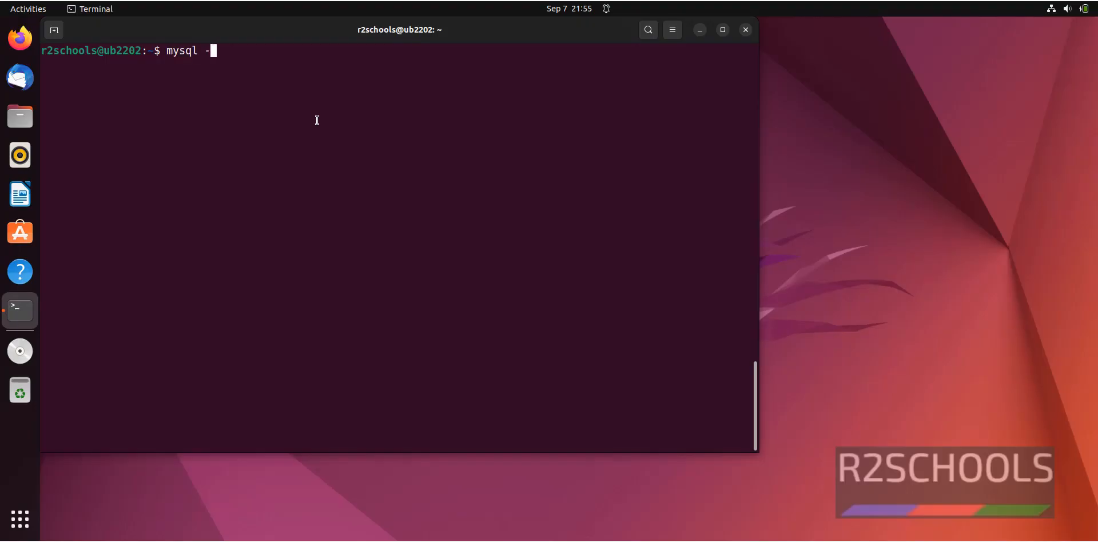
{"action": "type", "text": "u"}
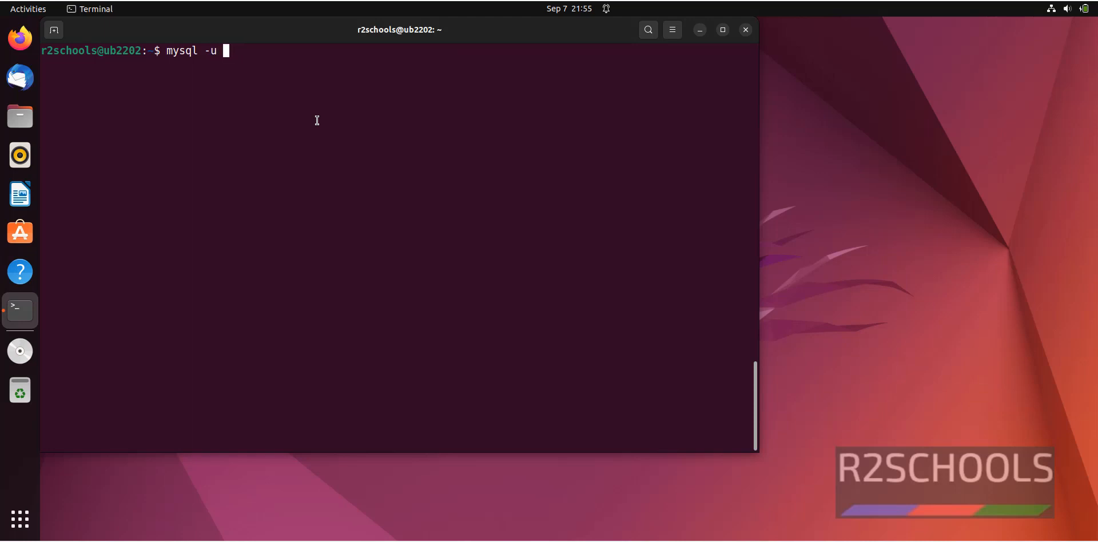
{"action": "type", "text": "root -"}
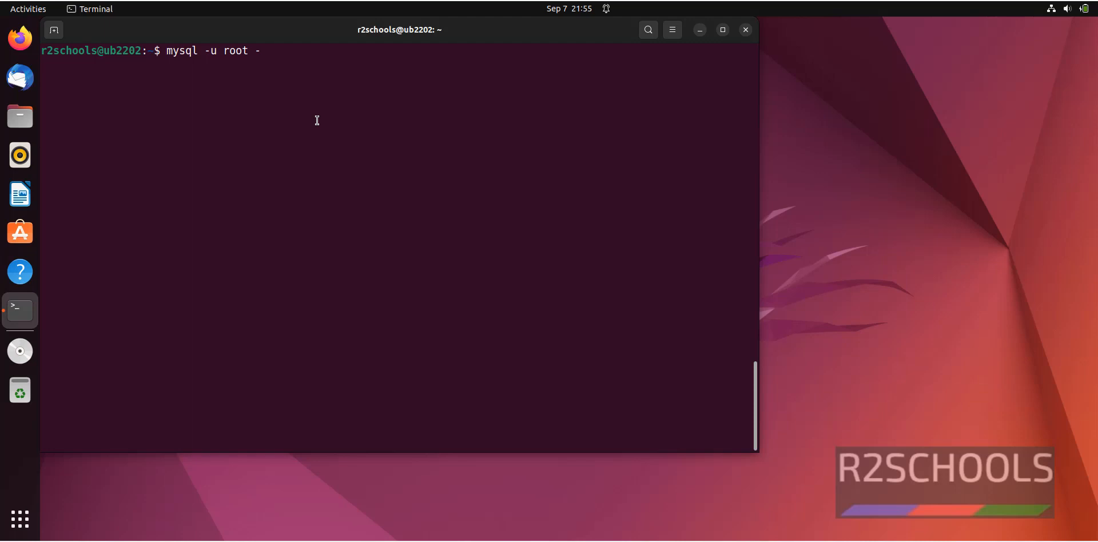
{"action": "key", "text": "Return"}
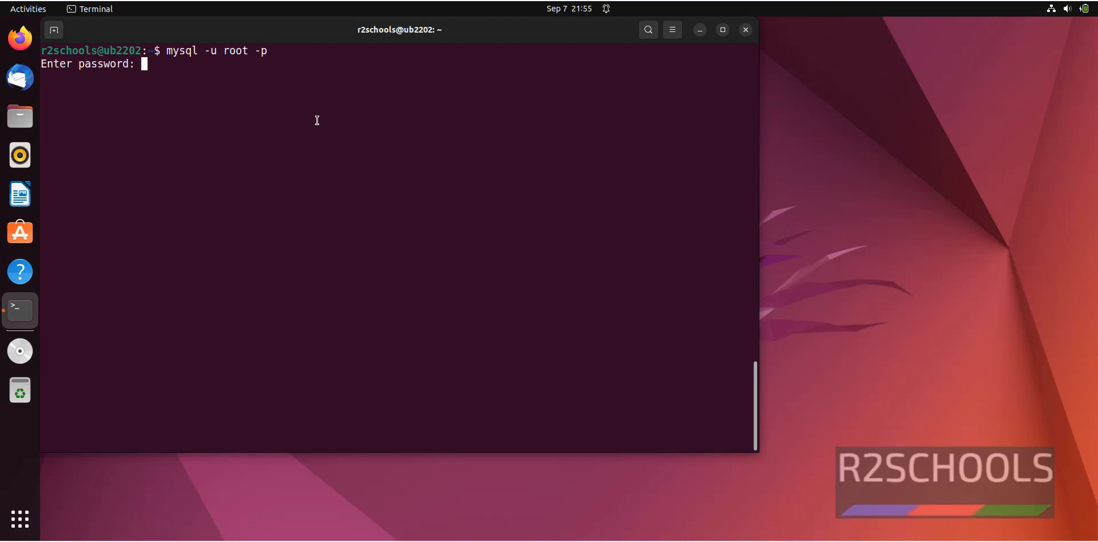
{"action": "key", "text": "Return"}
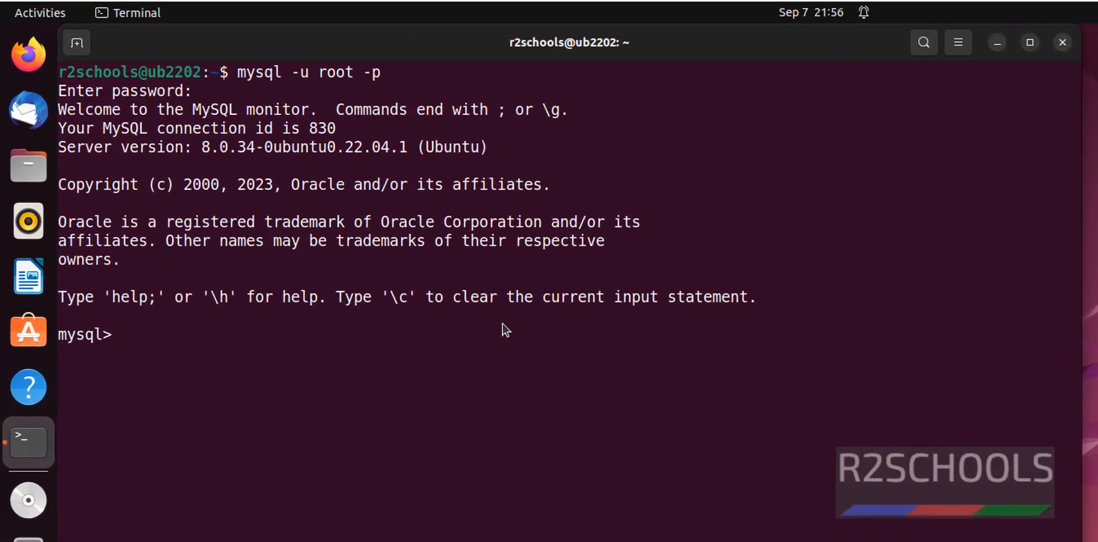
Run show databases; to list the server's nine databases including sakila, testdb and zabbix
{"action": "type", "text": "show"}
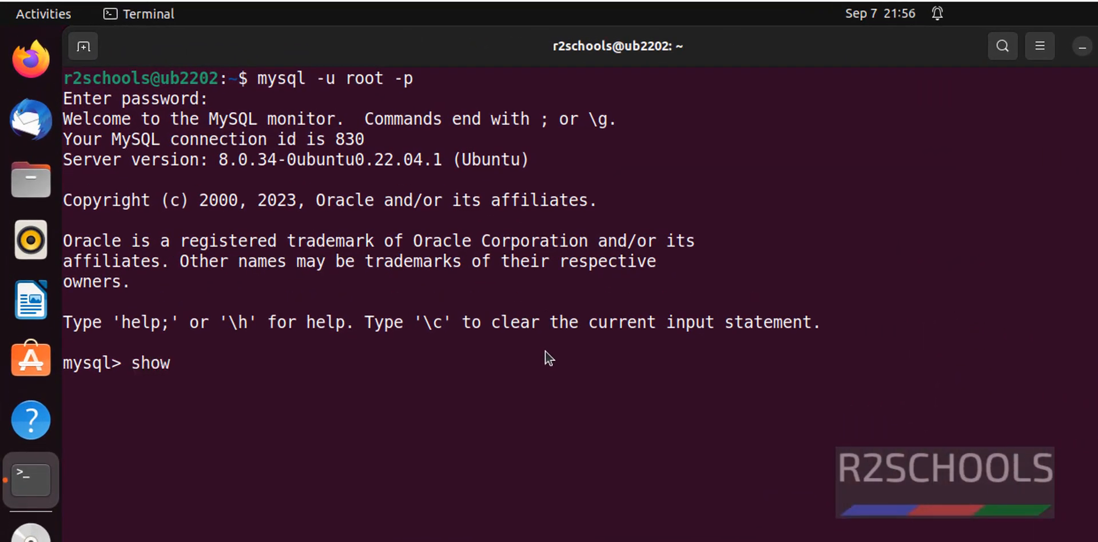
{"action": "type", "text": "databases;"}
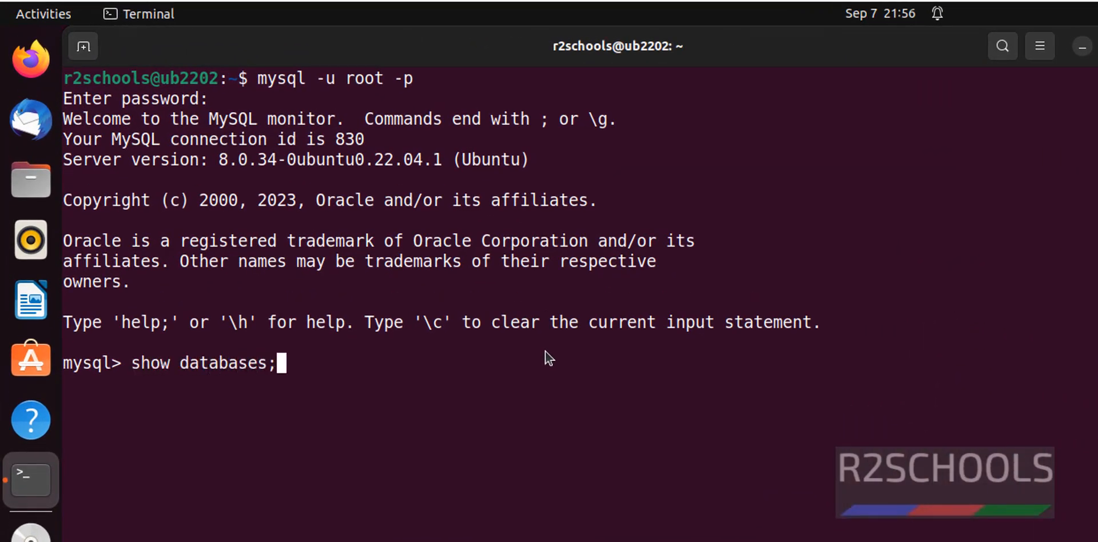
{"action": "key", "text": "Return"}
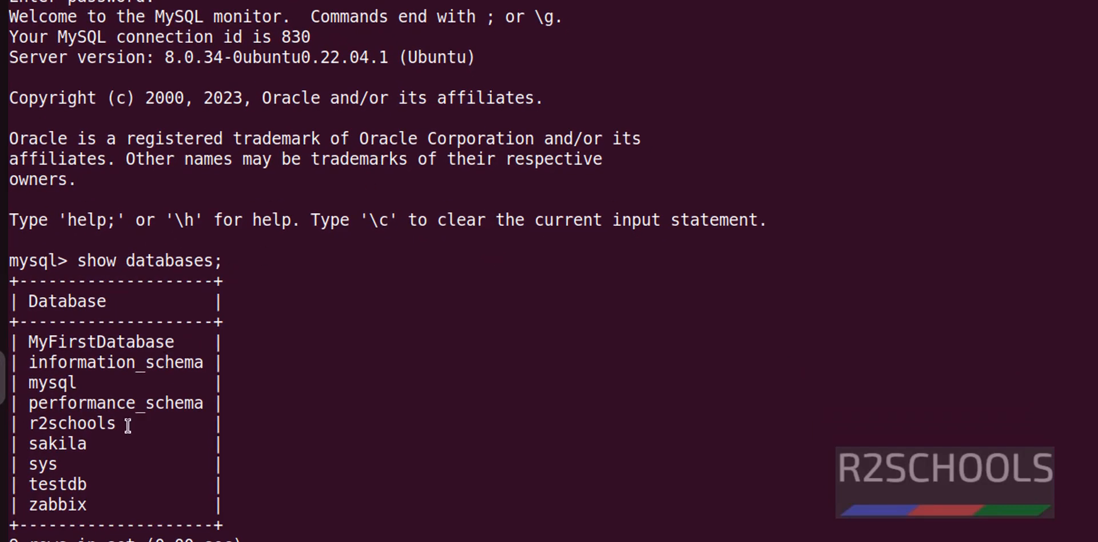
{"action": "scroll", "scroll_direction": "down", "scroll_amount": 3}
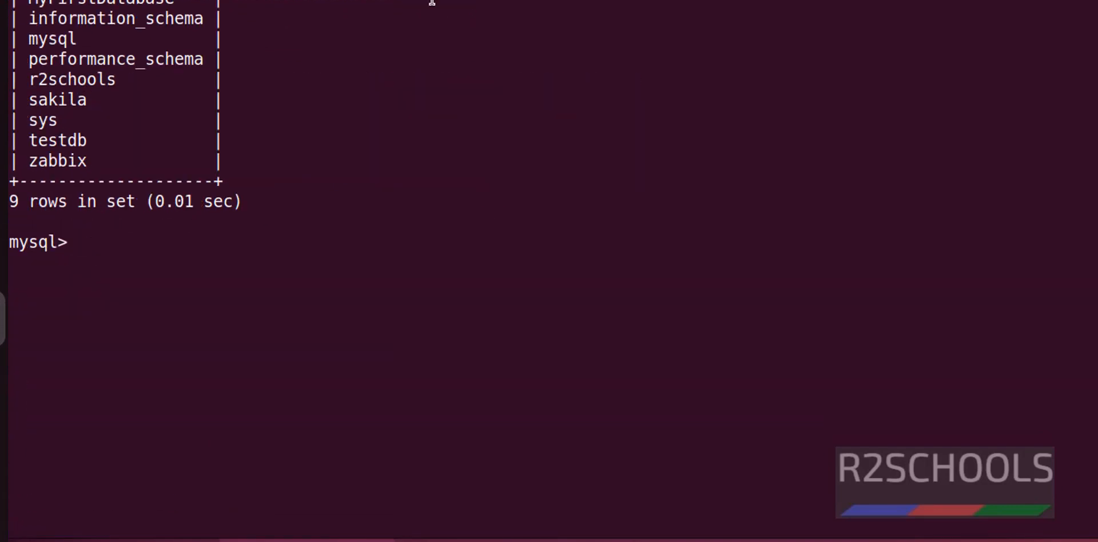
Paste the schema size query with table_schema 'zabbix' and run it, reporting 0.06 GB
{"action": "right_click", "coordinate": [432, 6]}
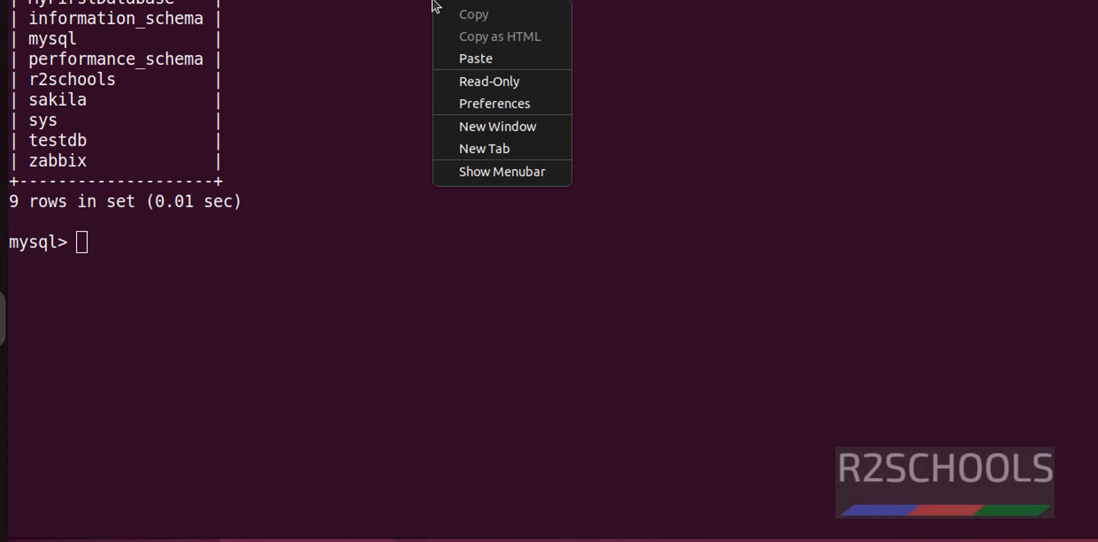
{"action": "left_click", "coordinate": [475, 58]}
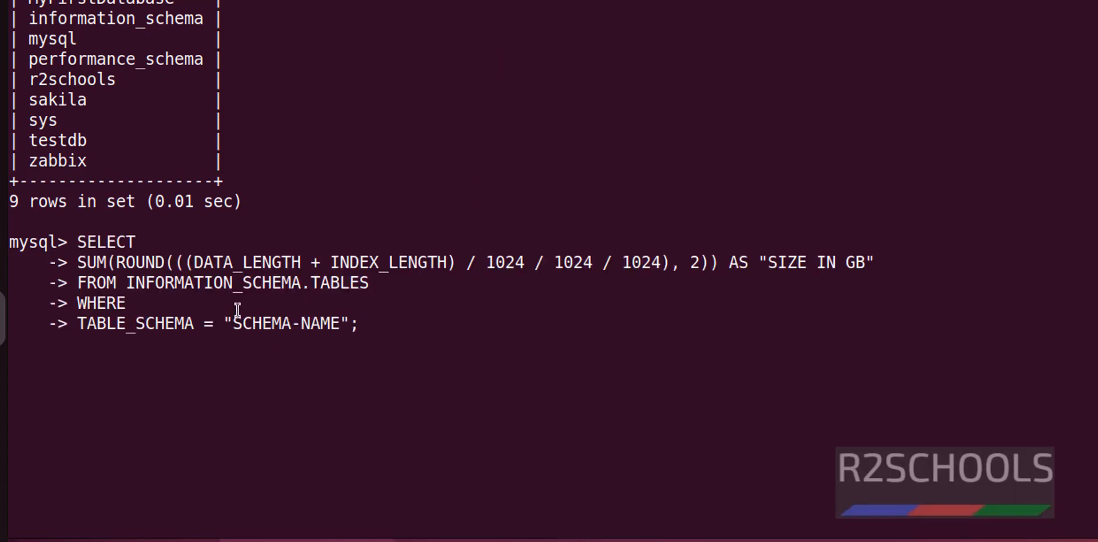
{"action": "mouse_move", "coordinate": [837, 359]}
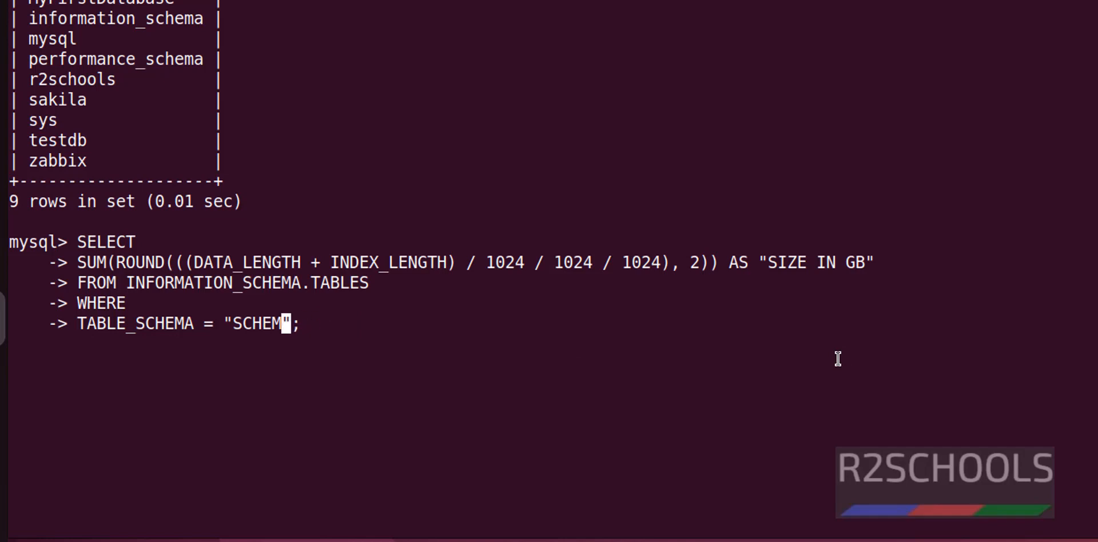
{"action": "type", "text": "zabbi"}
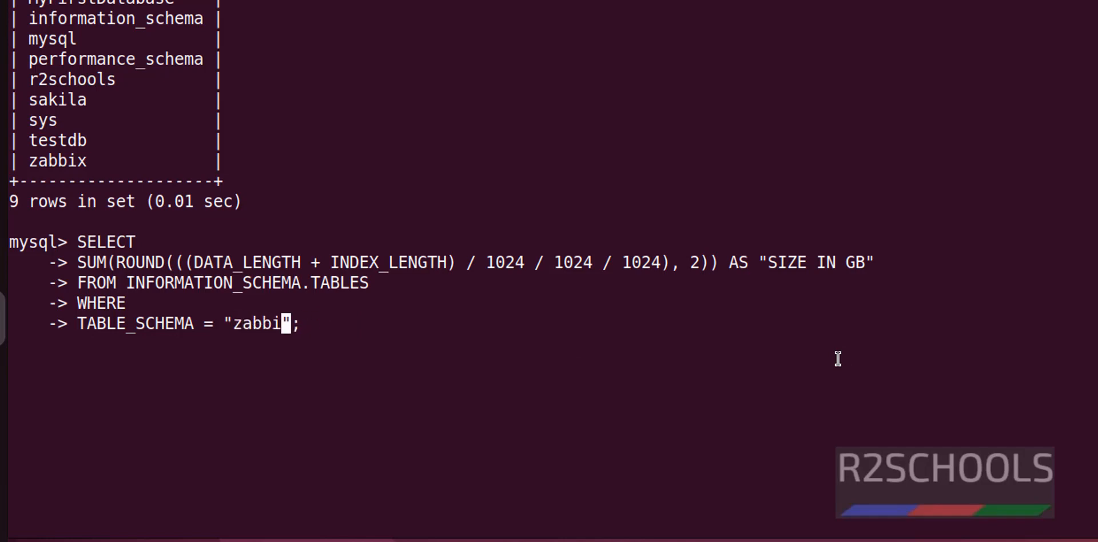
{"action": "type", "text": "x"}
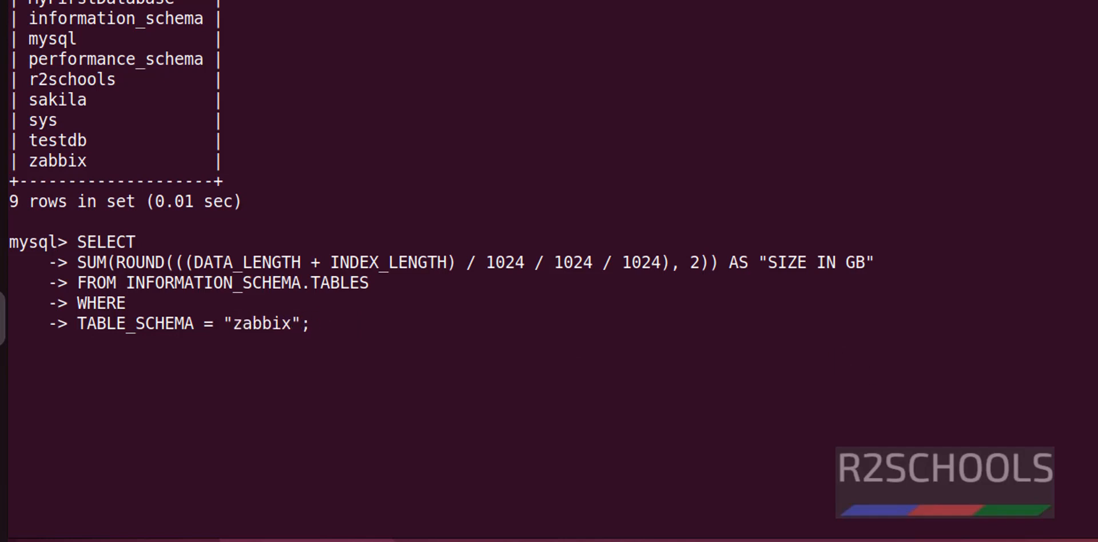
{"action": "double_click", "coordinate": [57, 161]}
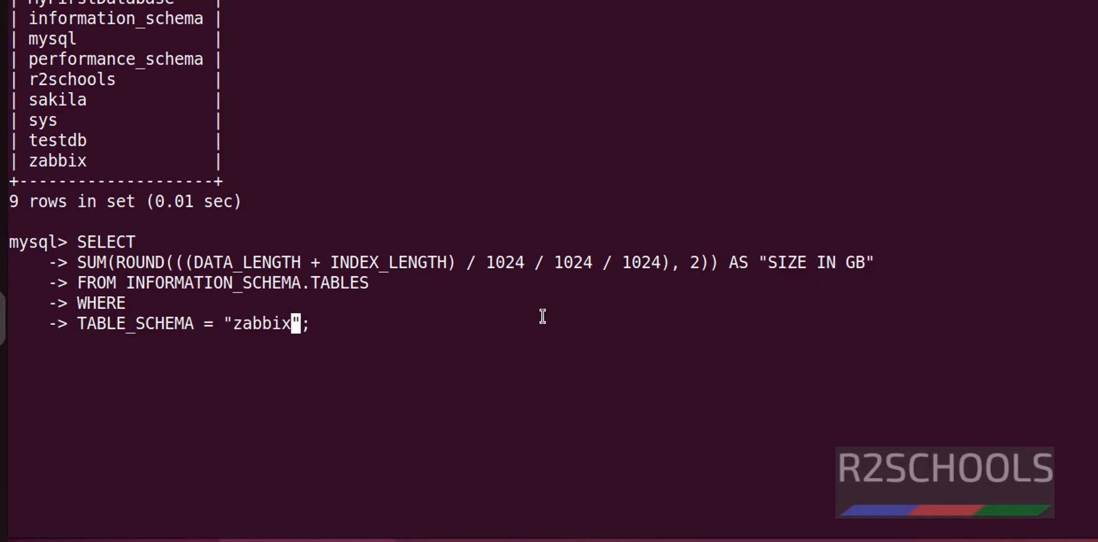
{"action": "key", "text": "Return"}
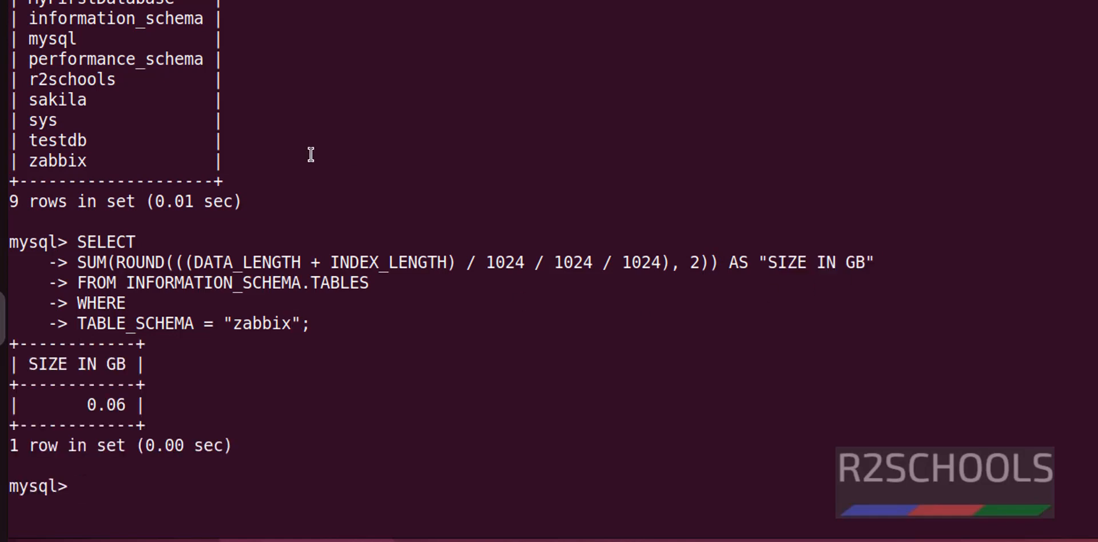
{"action": "mouse_move", "coordinate": [494, 359]}
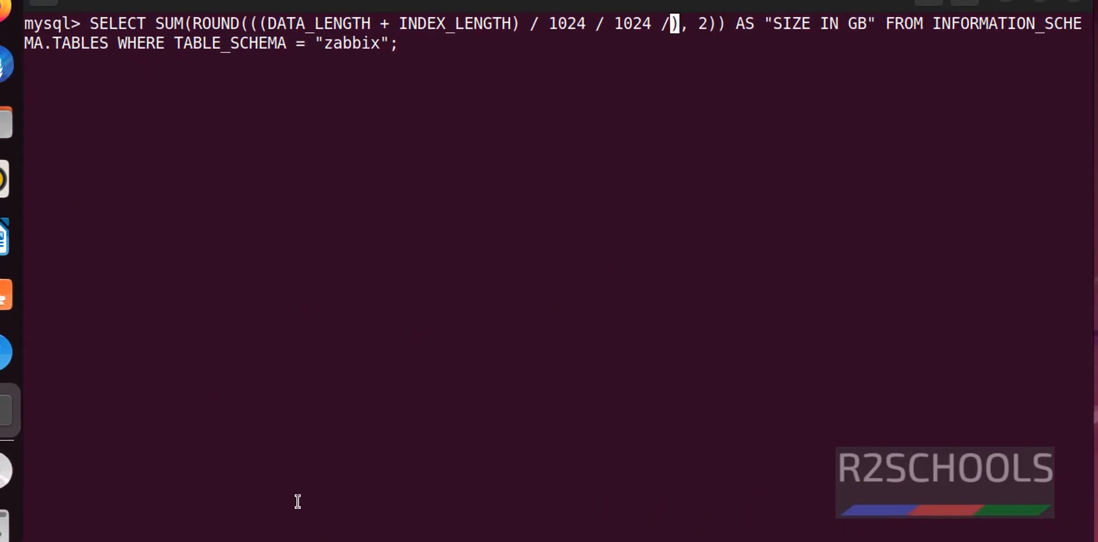
Rerun the zabbix query with one /1024 removed and MB label, getting 95.49 MB, then clear the screen
{"action": "key", "text": "BackSpace"}
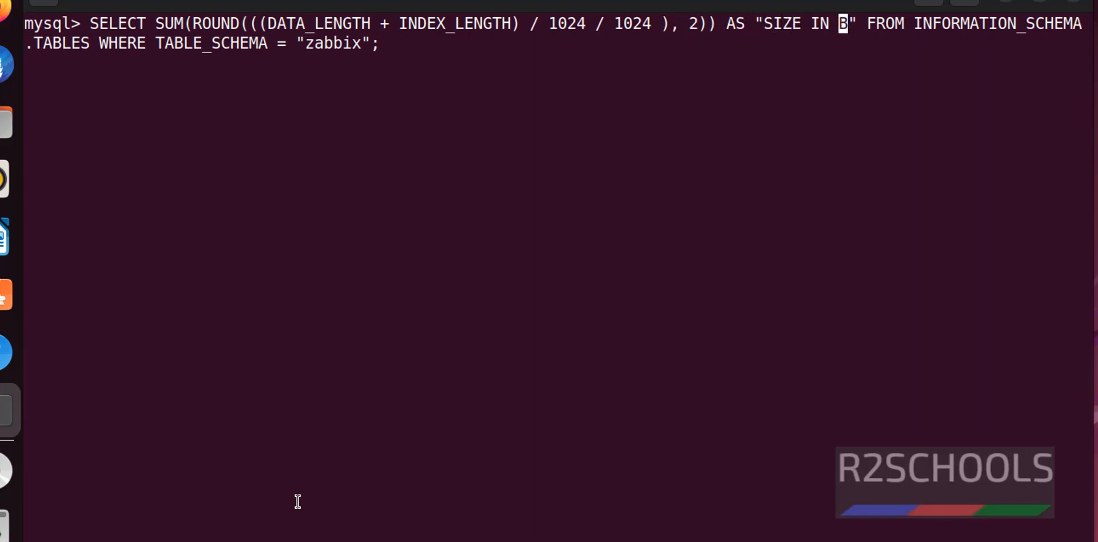
{"action": "key", "text": "BackSpace"}
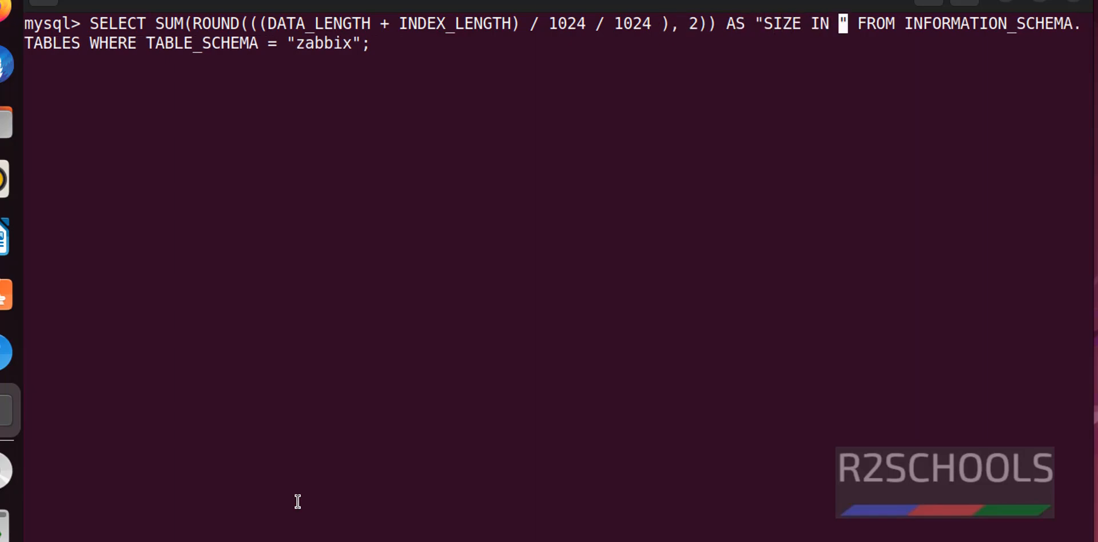
{"action": "key", "text": "Return"}
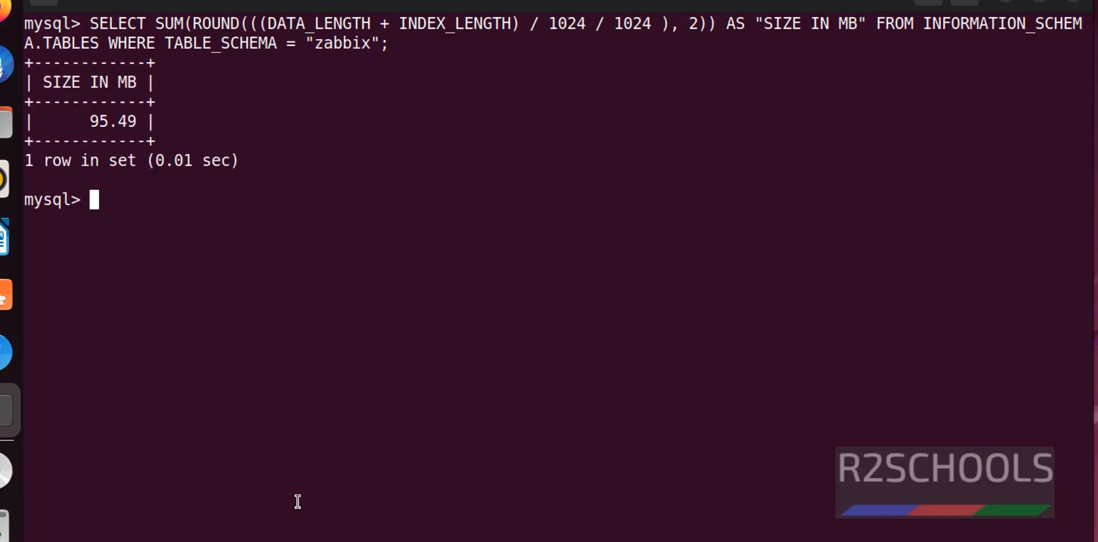
{"action": "mouse_move", "coordinate": [89, 121]}
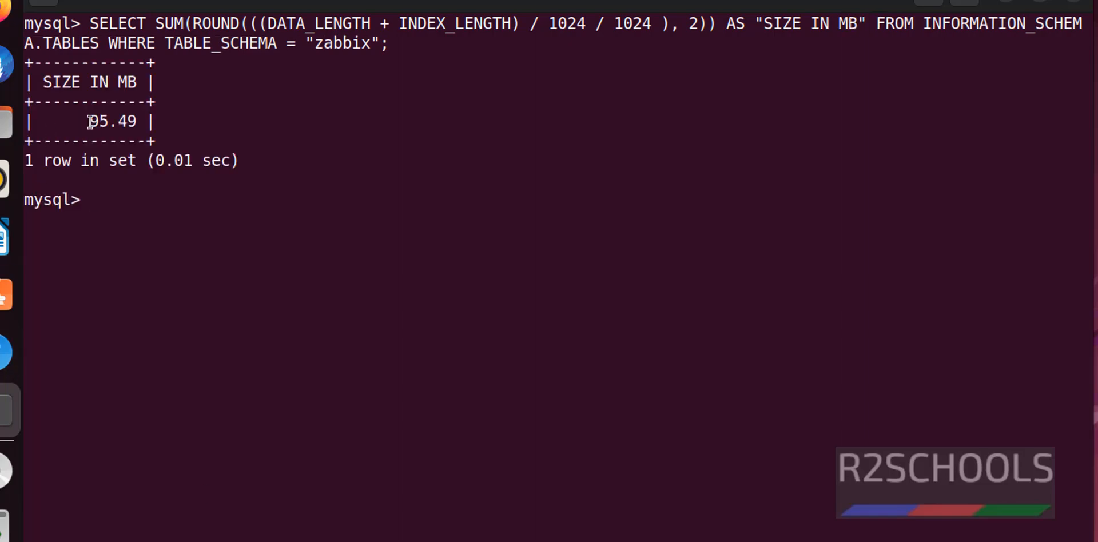
{"action": "double_click", "coordinate": [112, 121]}
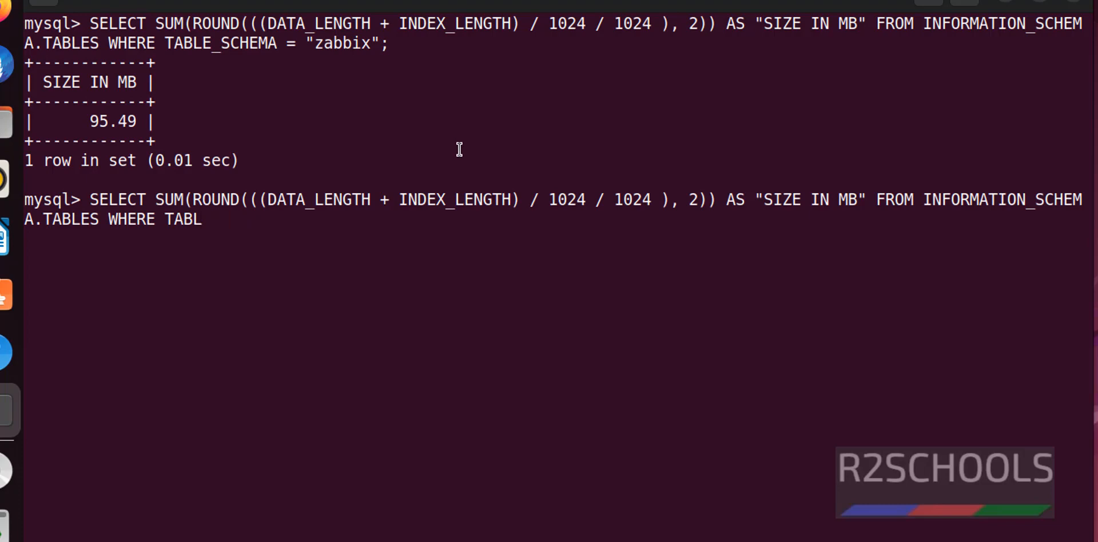
{"action": "key", "text": "Backspace"}
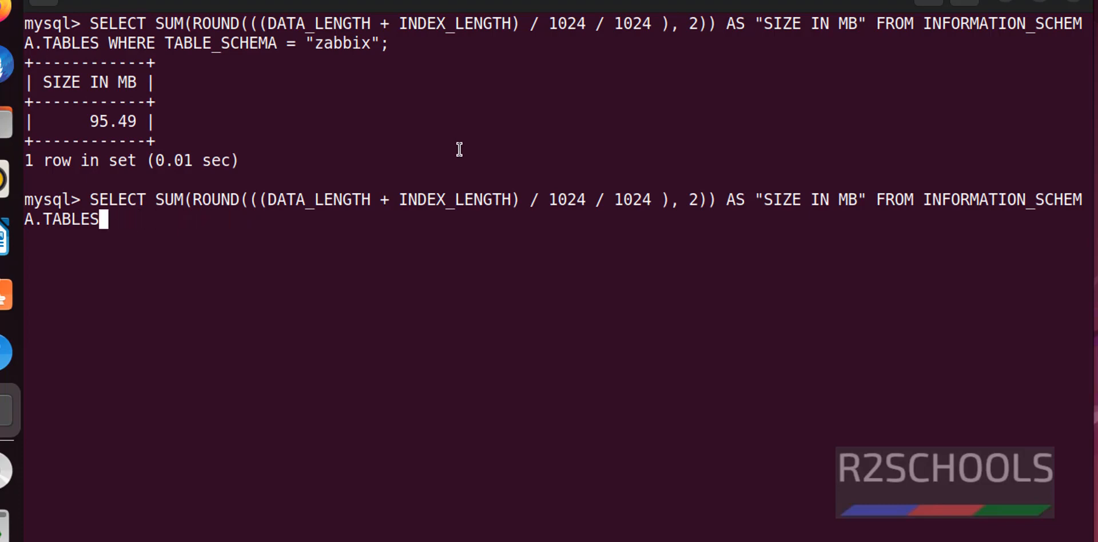
{"action": "key", "text": "Return"}
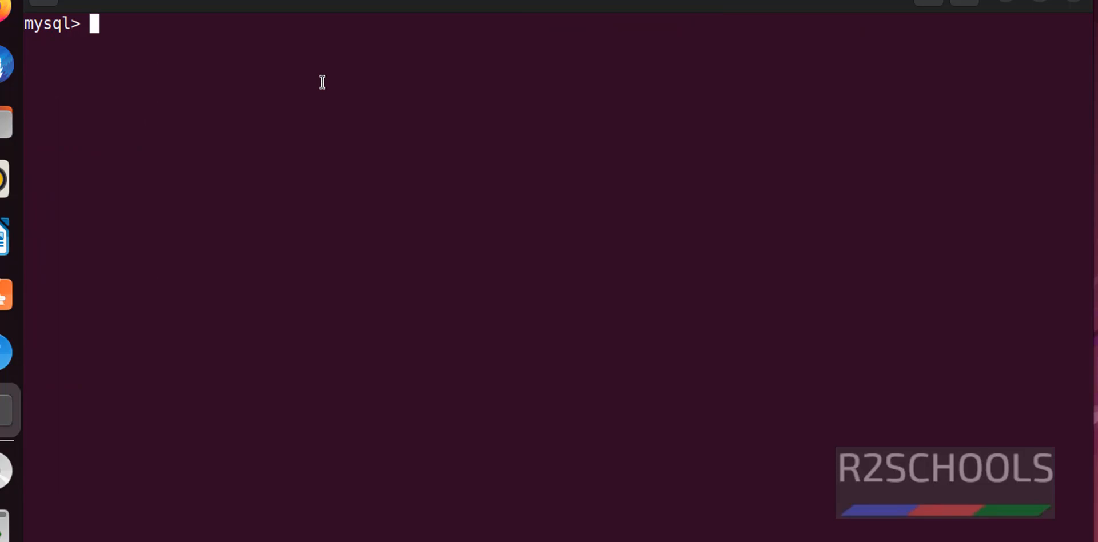
Run the GROUP BY table_schema query listing each database's size in MB, zabbix about 95.3 MB
{"action": "right_click", "coordinate": [321, 82]}
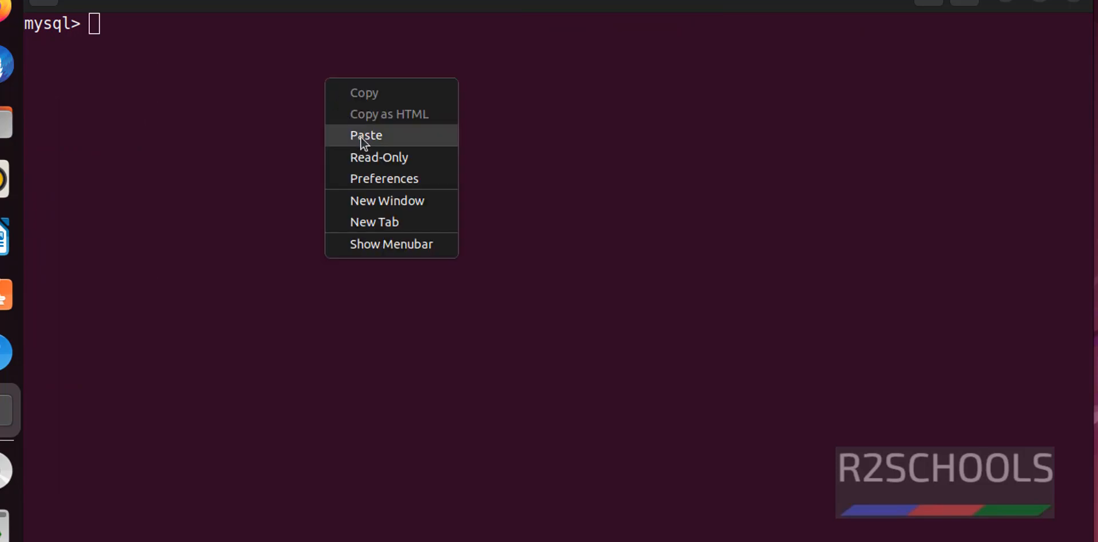
{"action": "left_click", "coordinate": [366, 135]}
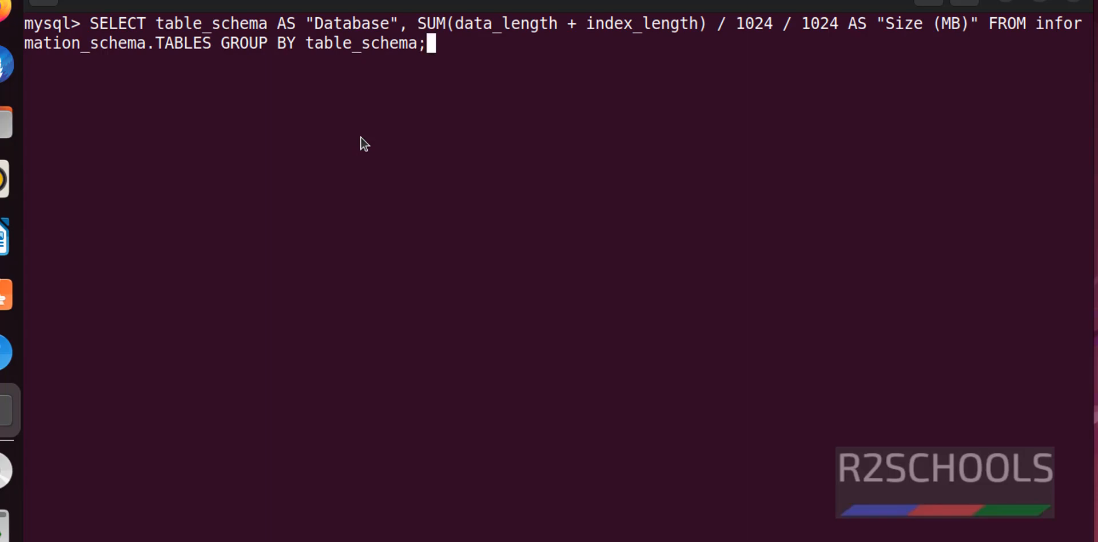
{"action": "key", "text": "Return"}
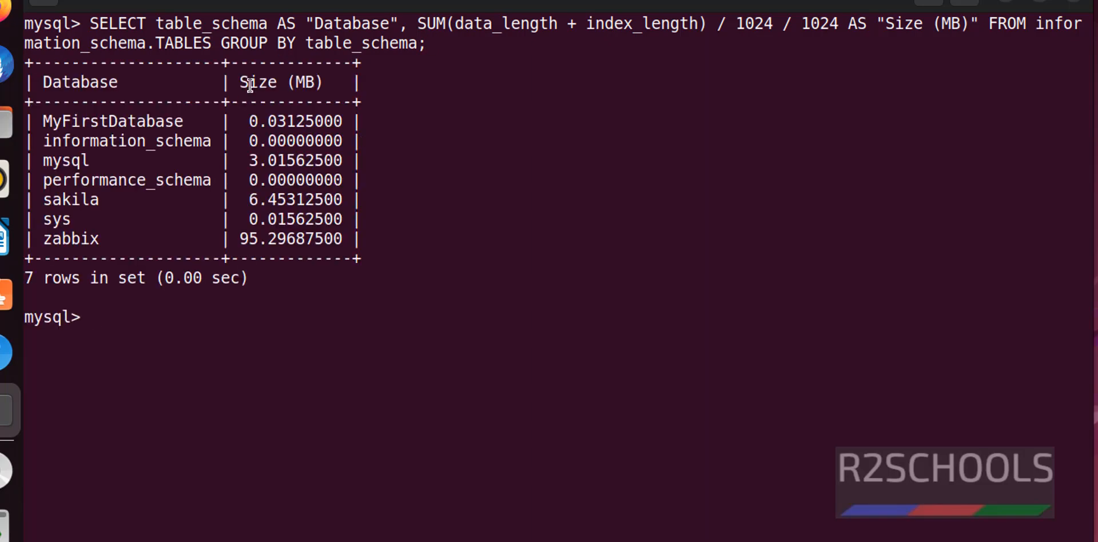
{"action": "double_click", "coordinate": [281, 82]}
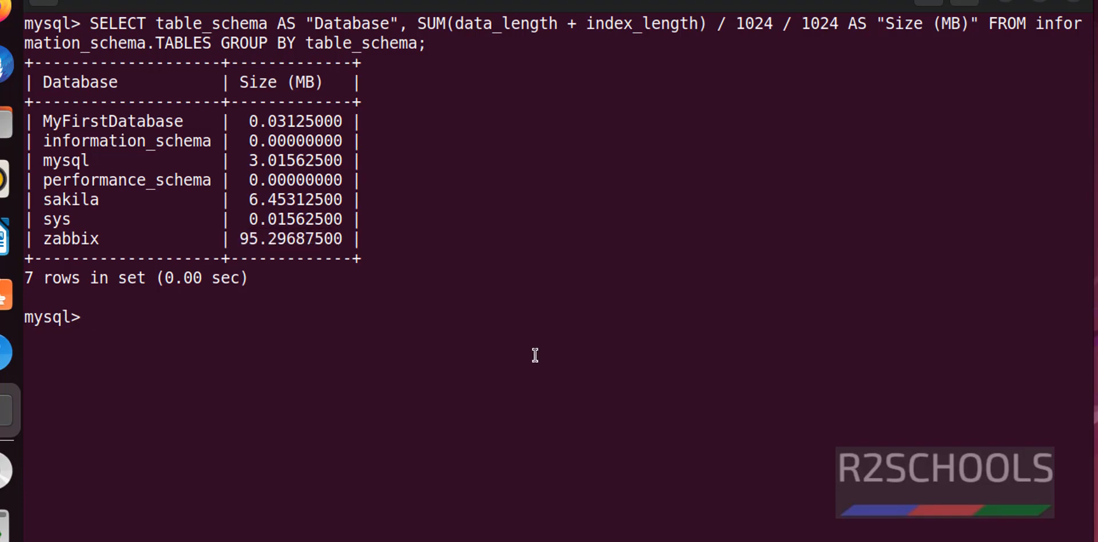
Run the zabbix per-table size query ordered descending, 173 rows with history largest at 31.53 MB
{"action": "right_click", "coordinate": [534, 355]}
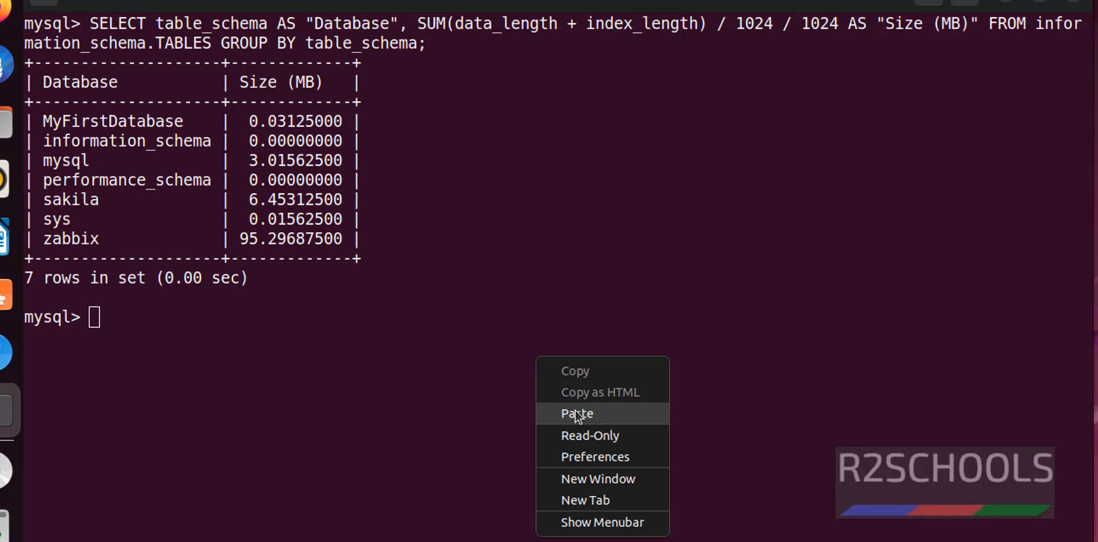
{"action": "left_click", "coordinate": [577, 413]}
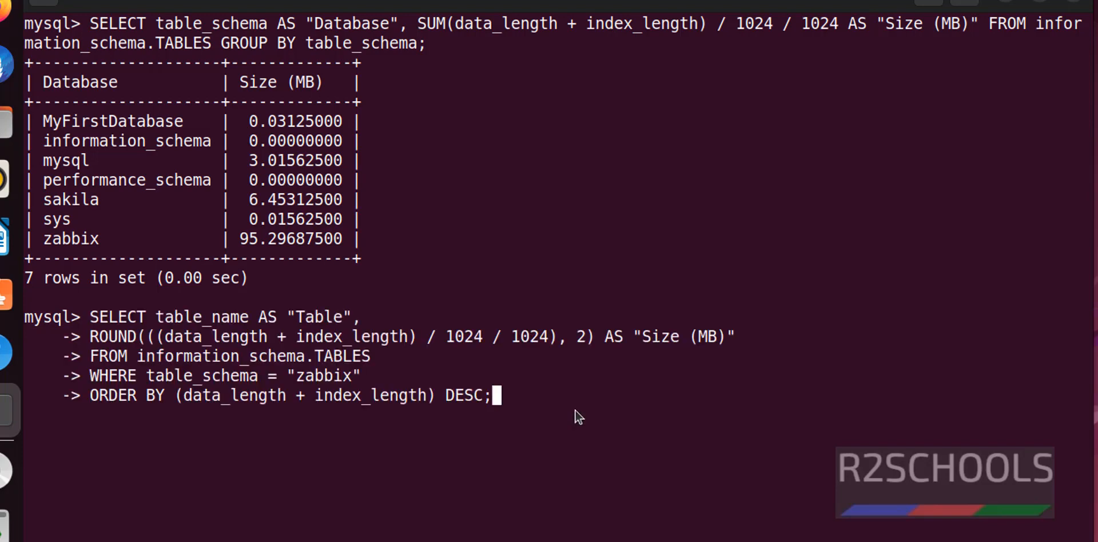
{"action": "key", "text": "Return"}
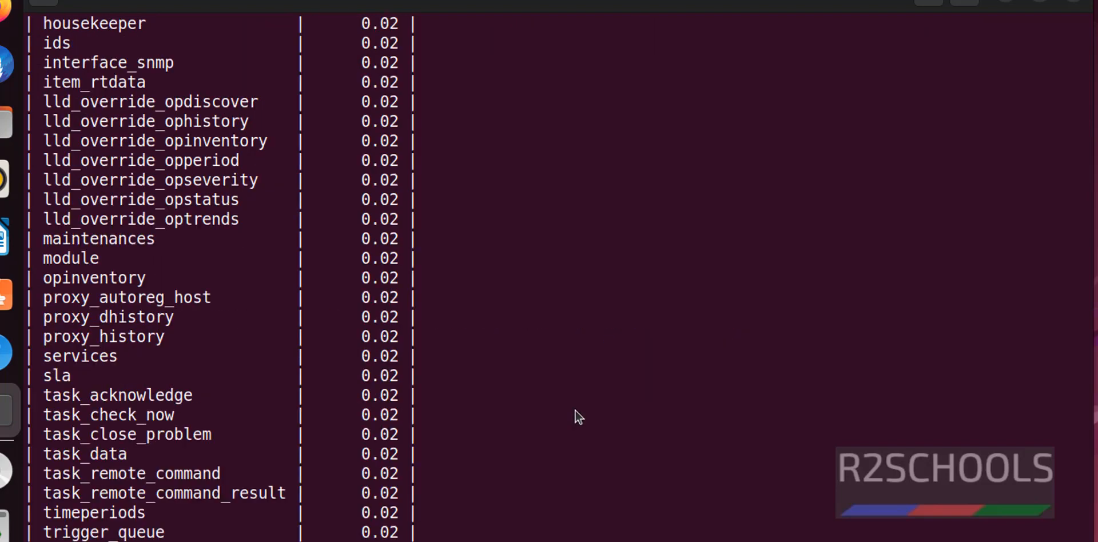
{"action": "scroll", "scroll_direction": "up", "scroll_amount": 3}
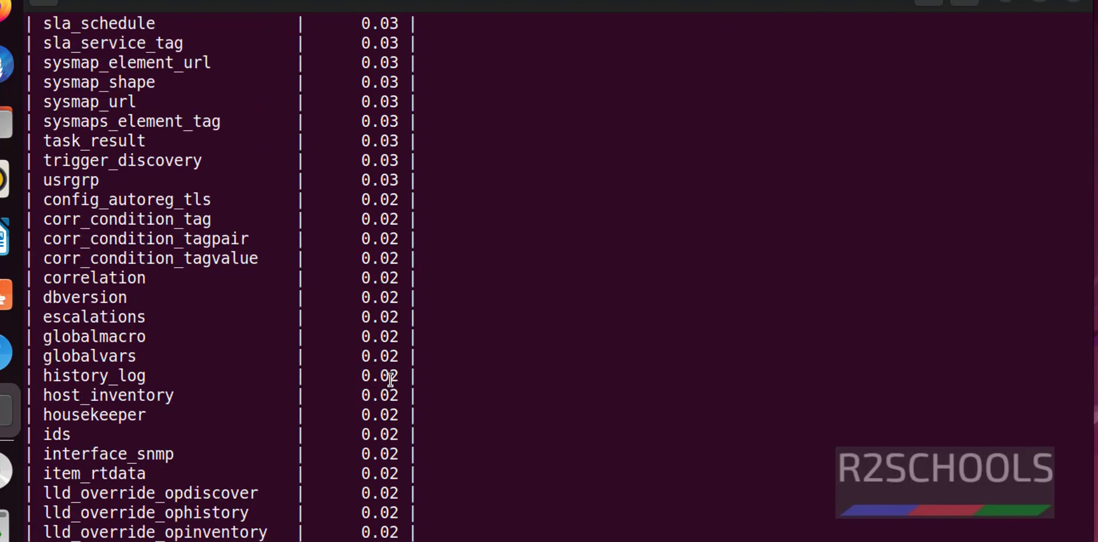
{"action": "key", "text": "Return"}
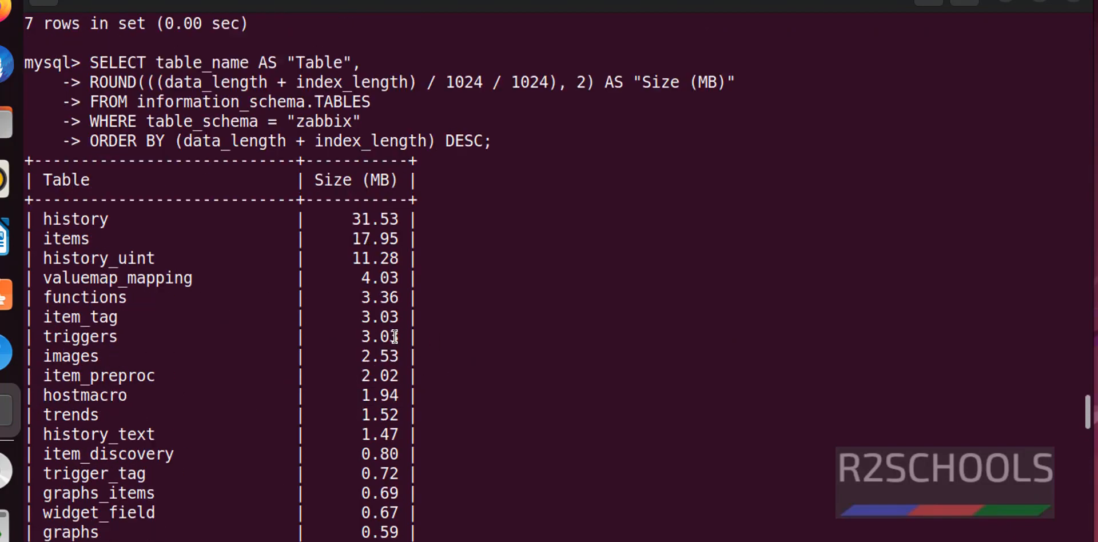
{"action": "mouse_move", "coordinate": [109, 219]}
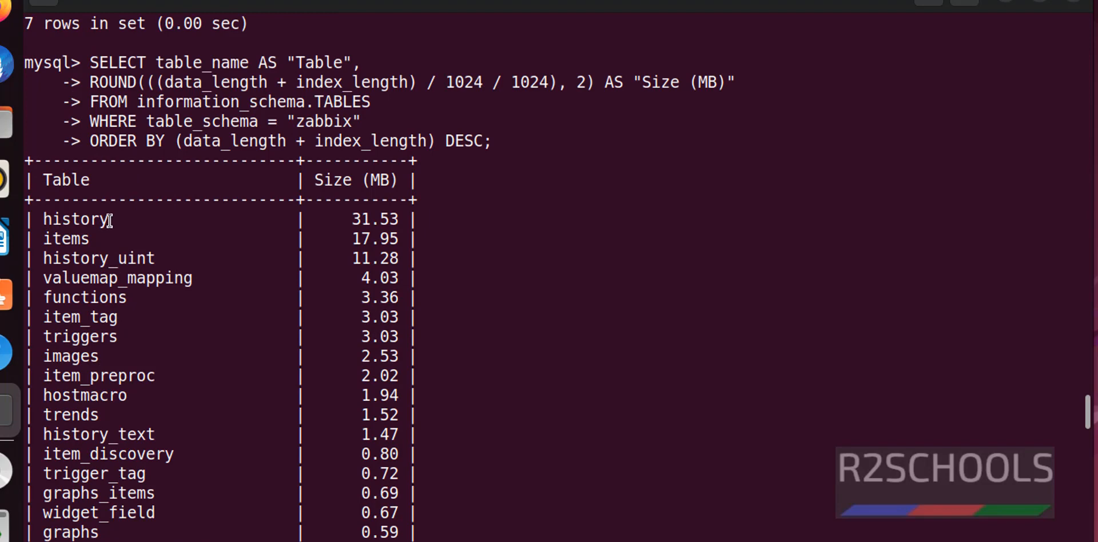
{"action": "double_click", "coordinate": [375, 218]}
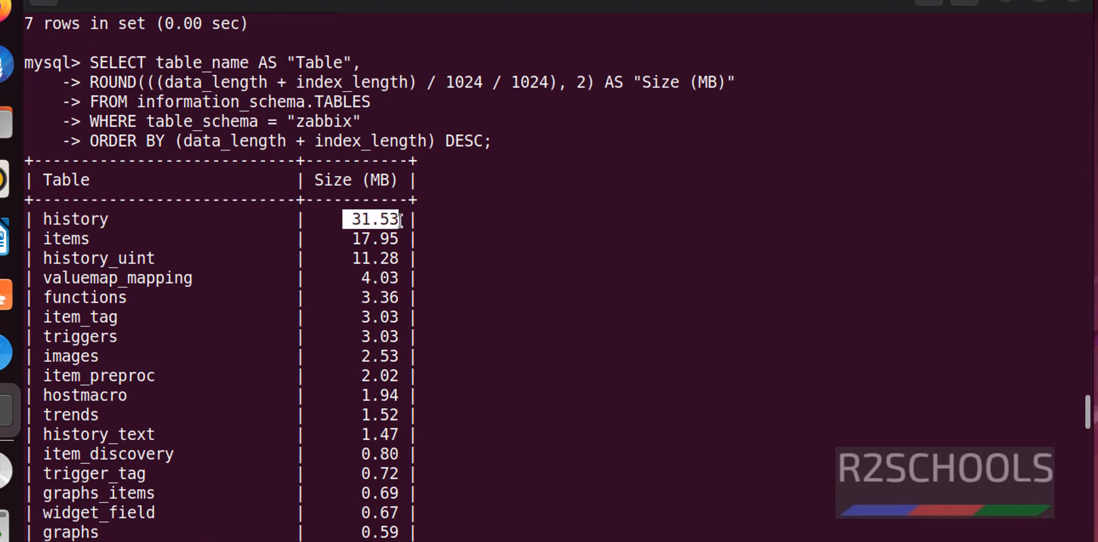
{"action": "mouse_move", "coordinate": [637, 343]}
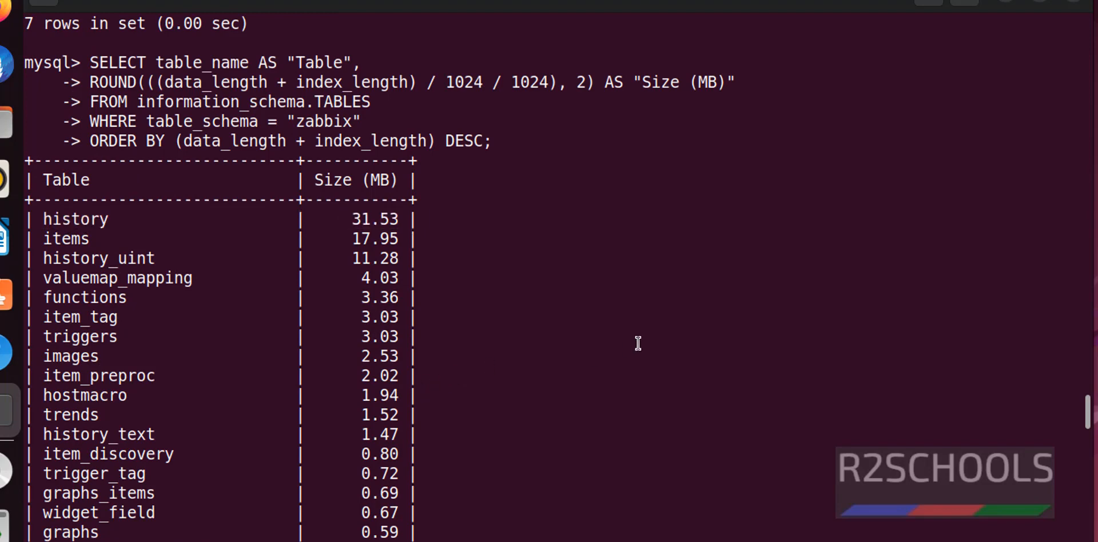
{"action": "scroll", "scroll_direction": "down", "scroll_amount": 3}
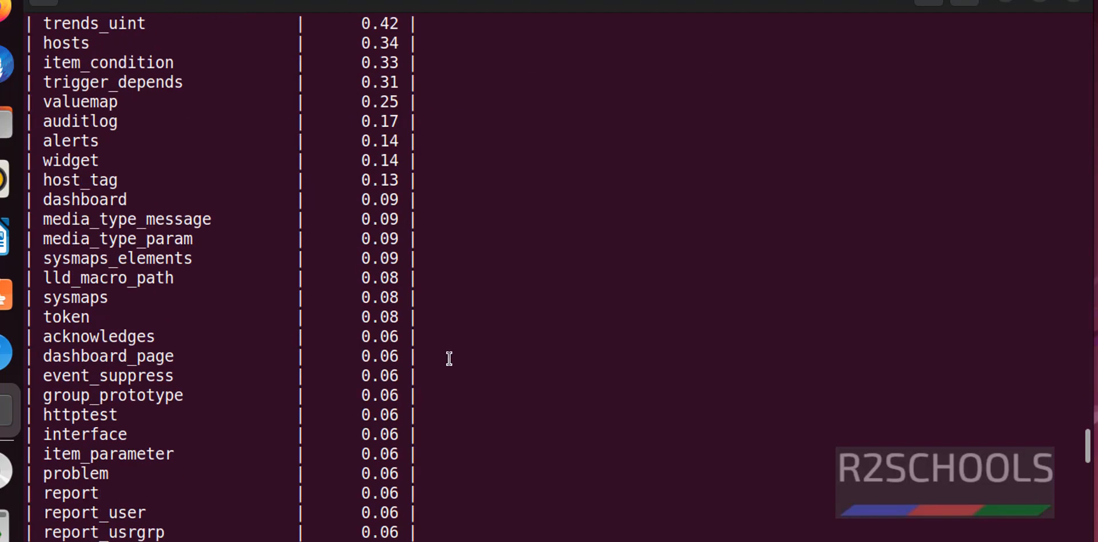
{"action": "scroll", "scroll_direction": "down", "scroll_amount": 3}
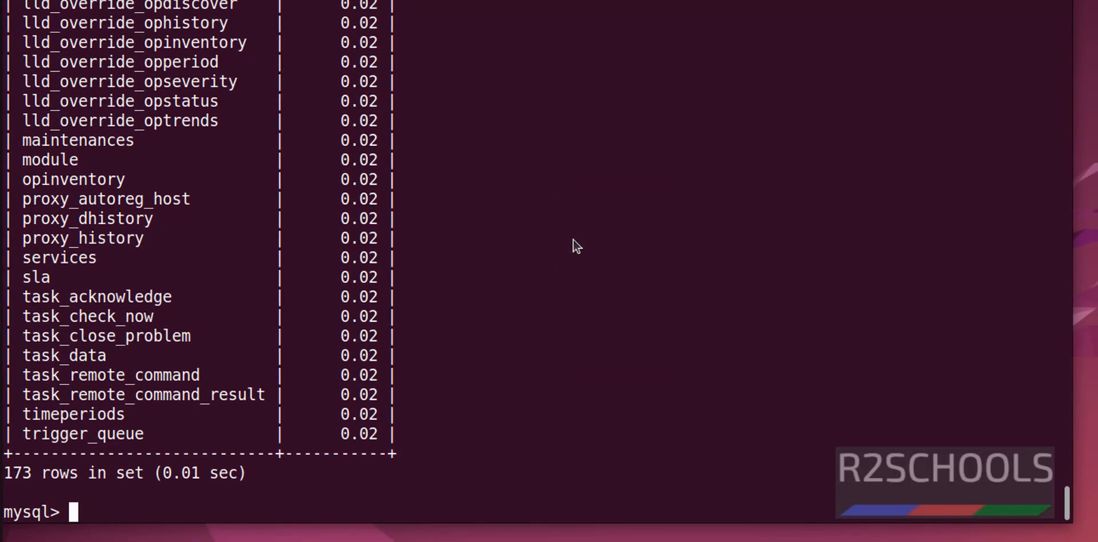
{"action": "key", "text": "Return"}
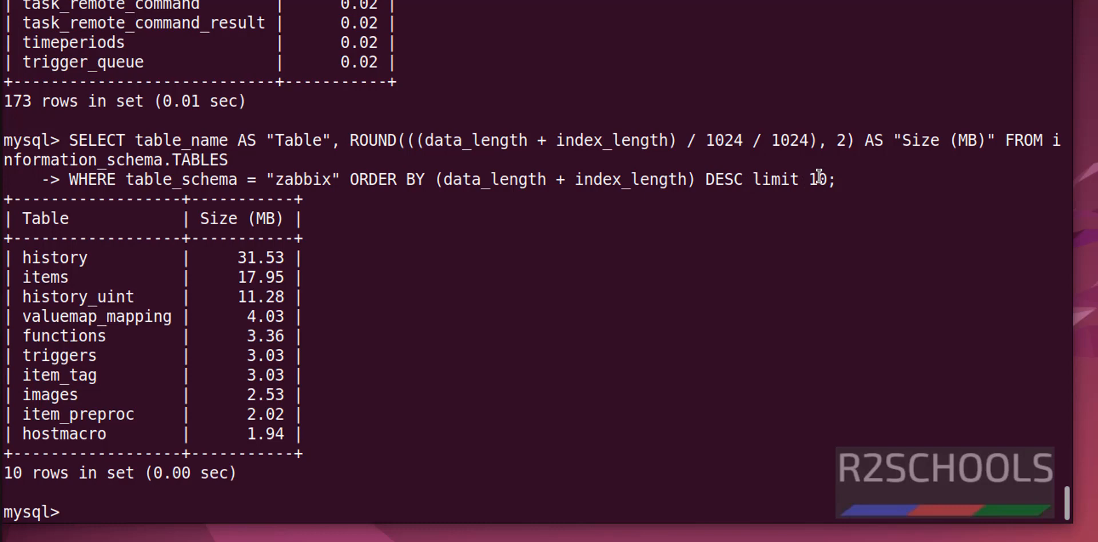
{"action": "mouse_move", "coordinate": [834, 203]}
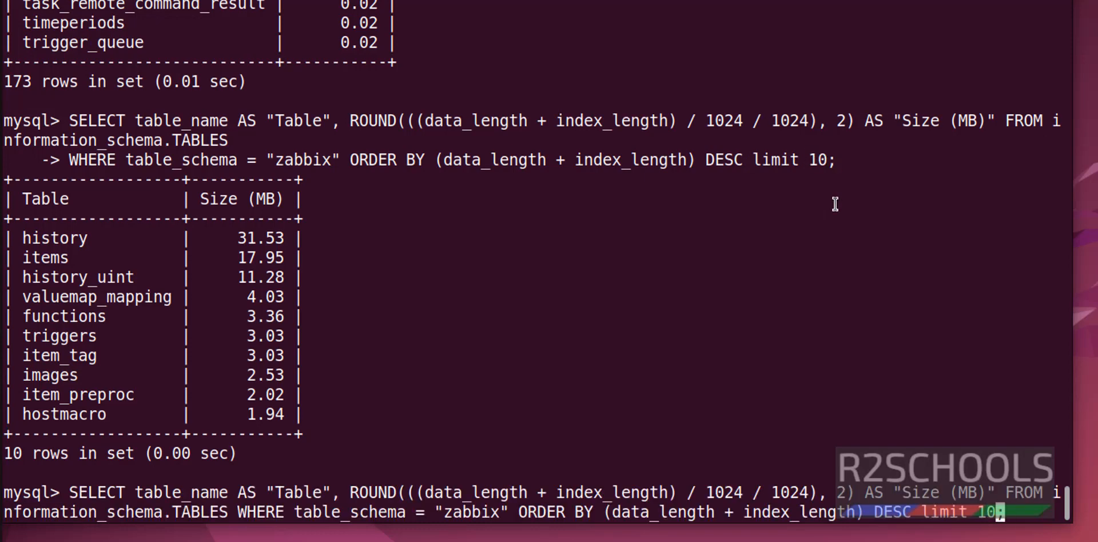
Rerun the table size query with LIMIT 5 for zabbix, then for the sakila schema
{"action": "type", "text": "5"}
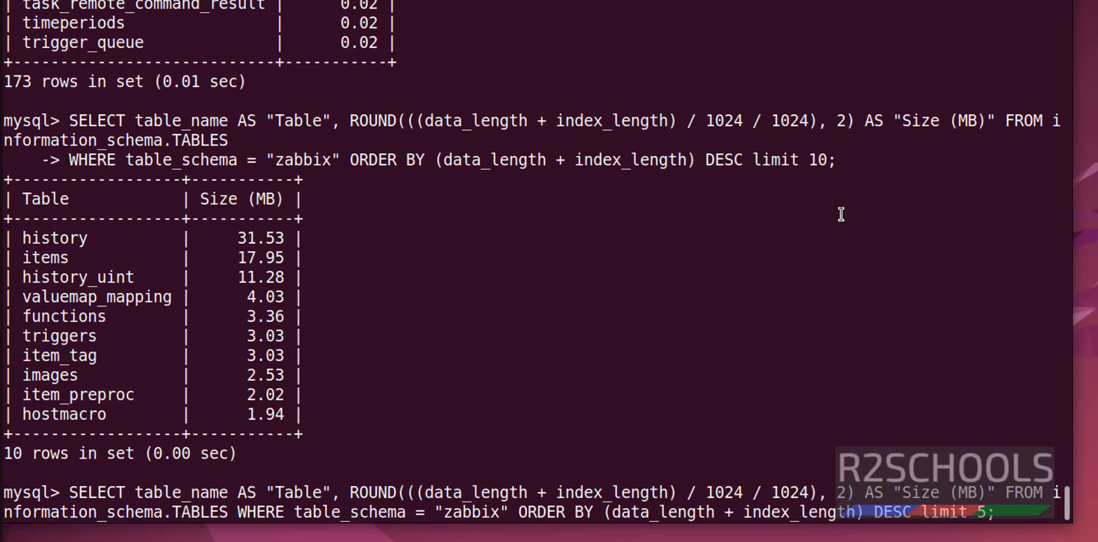
{"action": "key", "text": "Return"}
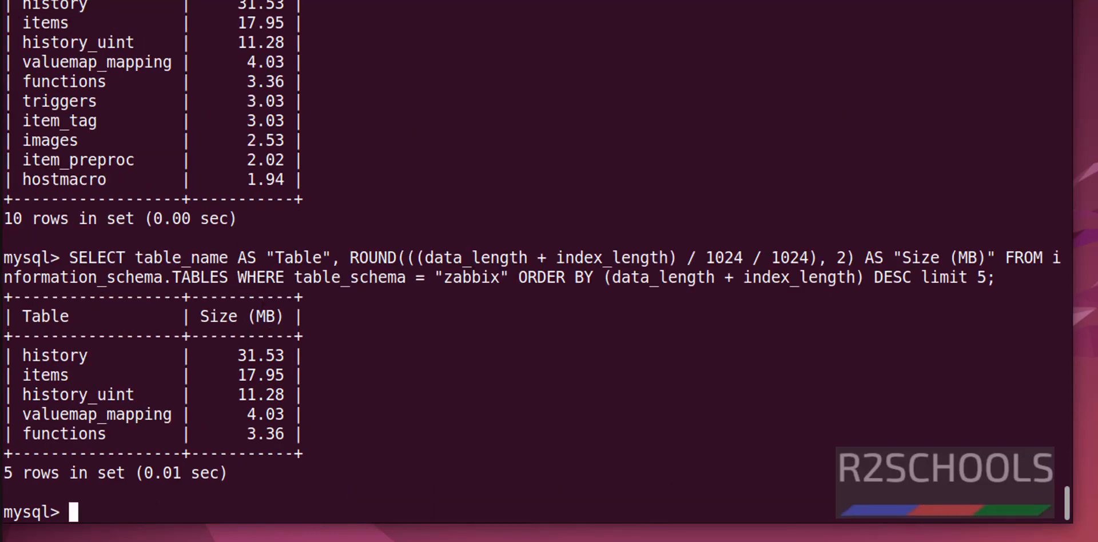
{"action": "mouse_move", "coordinate": [428, 398]}
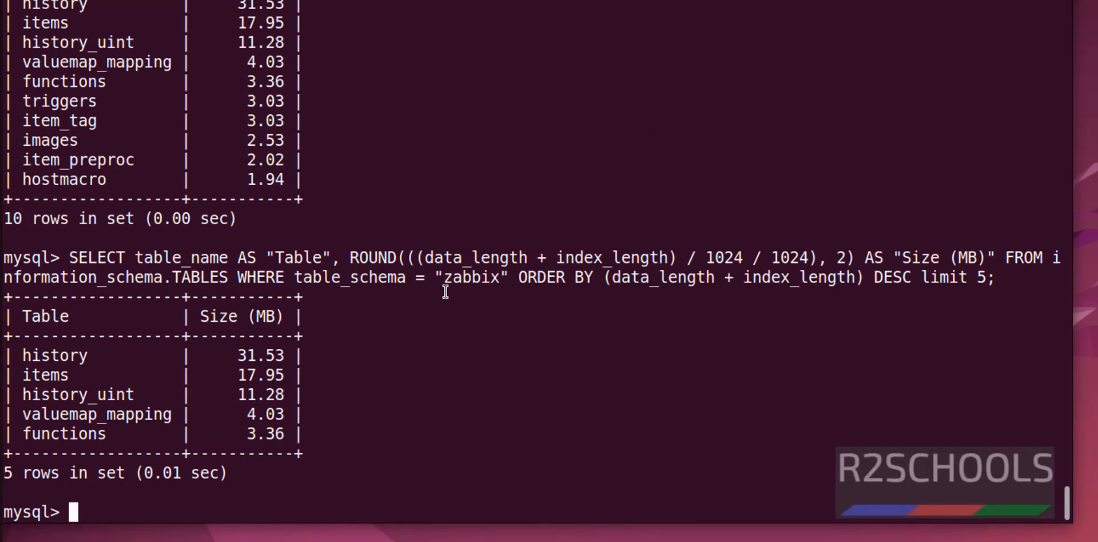
{"action": "mouse_move", "coordinate": [541, 319]}
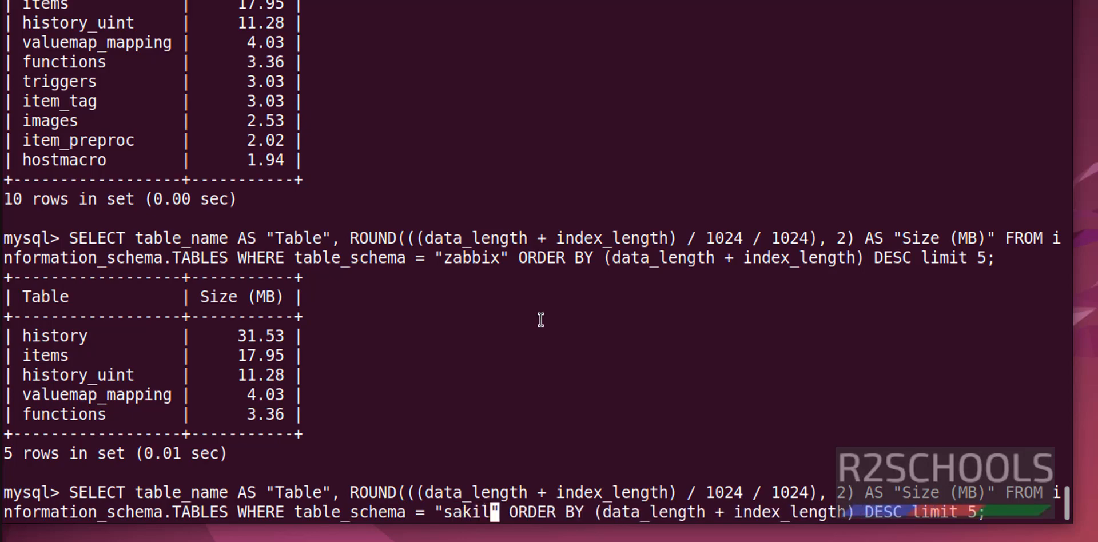
{"action": "type", "text": "a"}
{"action": "key", "text": "Return"}
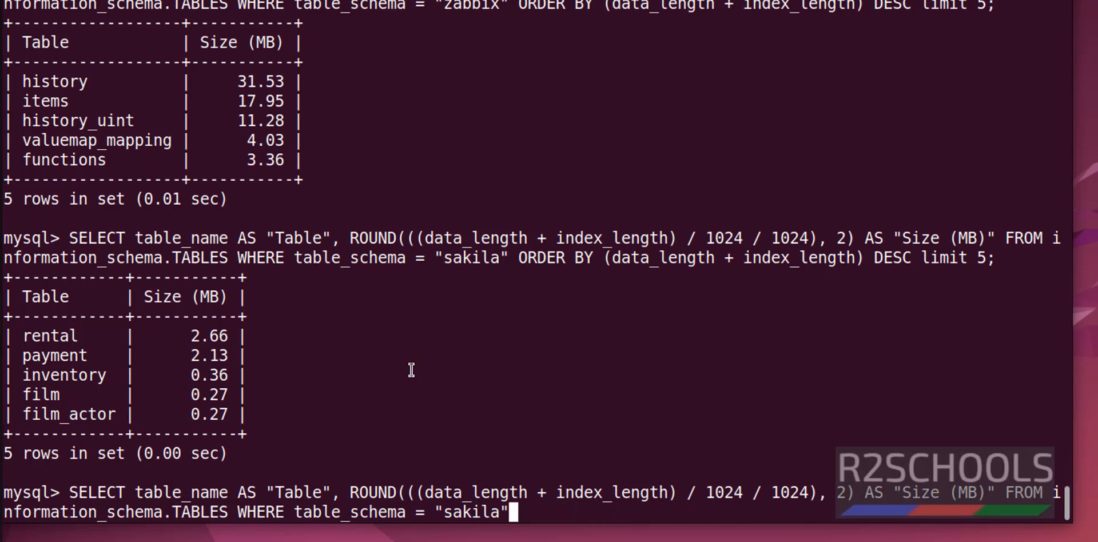
List all 23 sakila tables by size, rental largest at 2.66 MB, and start the total-size query
{"action": "type", "text": ";"}
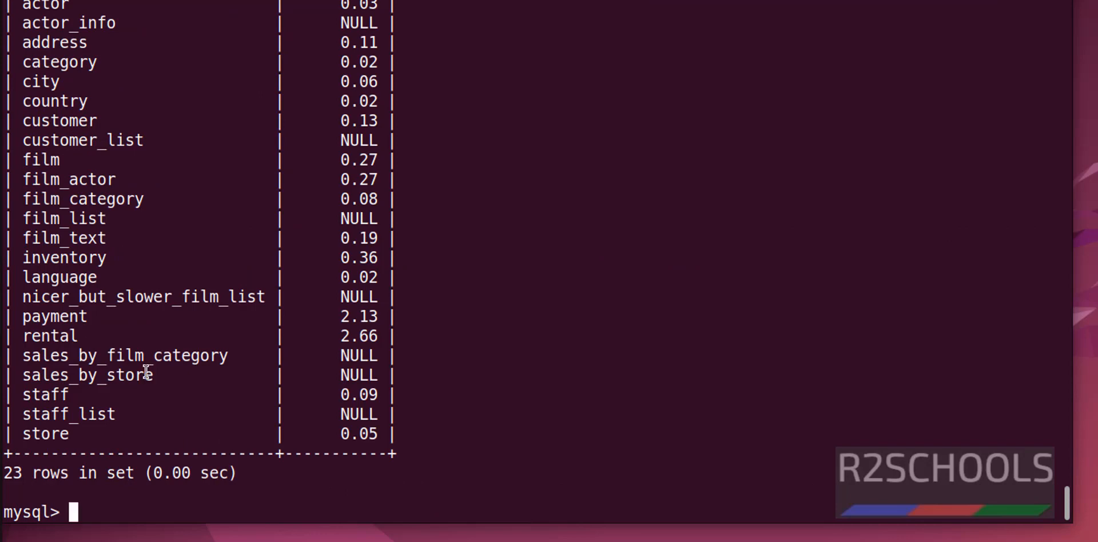
{"action": "mouse_move", "coordinate": [344, 14]}
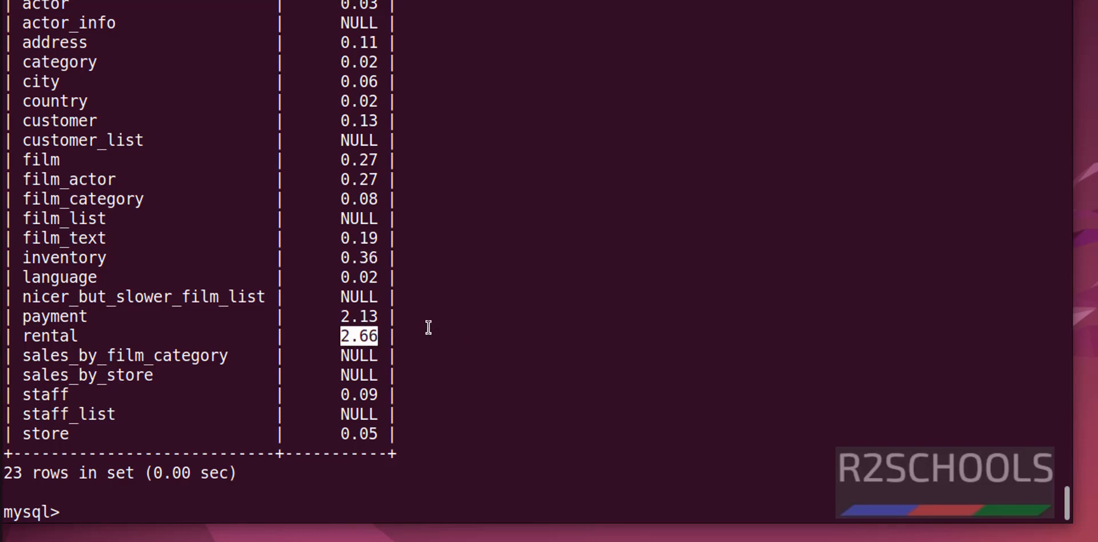
{"action": "type", "text": "SELECT table_name AS \"Table\", ROUND(((data_length + index_length) / 1024 / 1024), 2) AS \"Size (MB)\" FROM information_schema.TABLES WHERE table_schema = \"sakila\" ORDER BY (data_length + index_length) DESC limit 5;"}
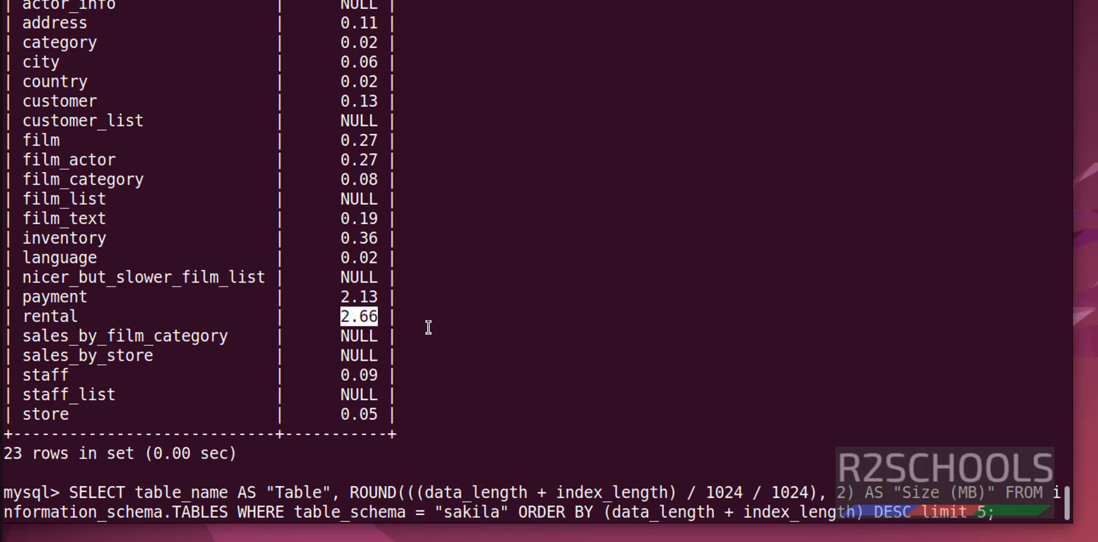
{"action": "key", "text": "Return"}
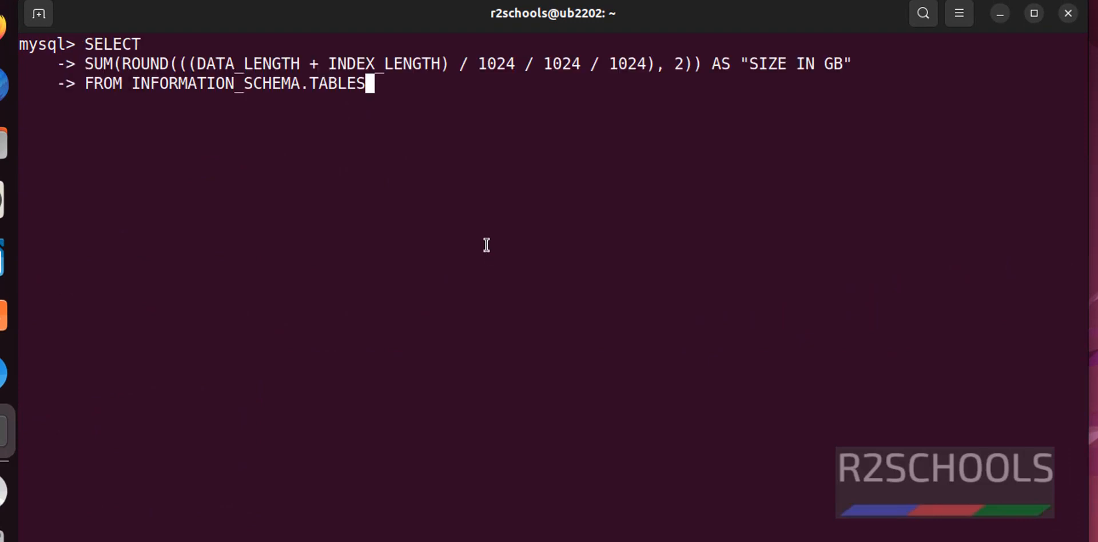
Run SUM size queries over INFORMATION_SCHEMA.TABLES, totalling 0.06 GB and 105.15 MB across all databases
{"action": "type", "text": ";"}
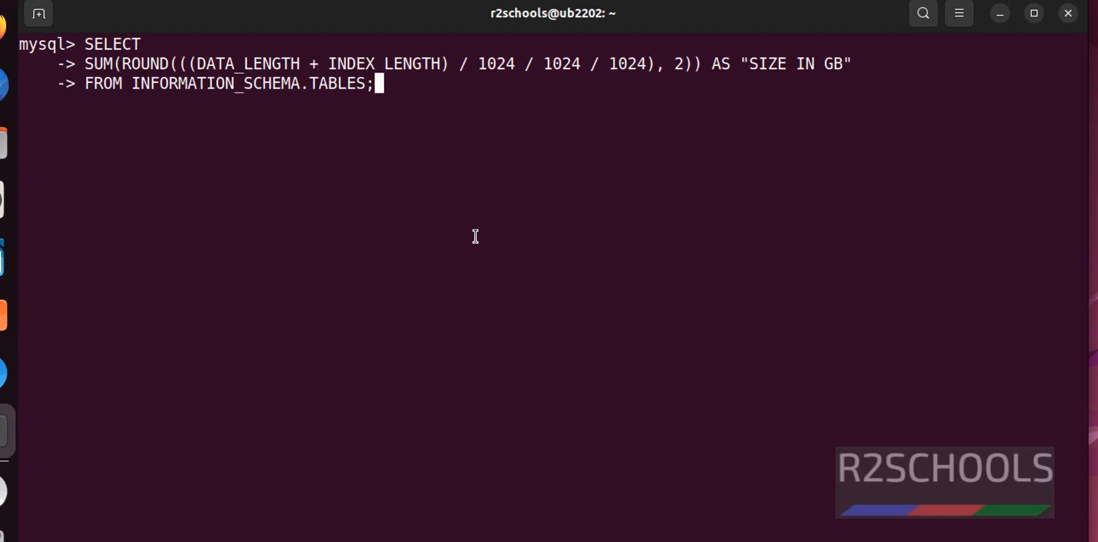
{"action": "key", "text": "Return"}
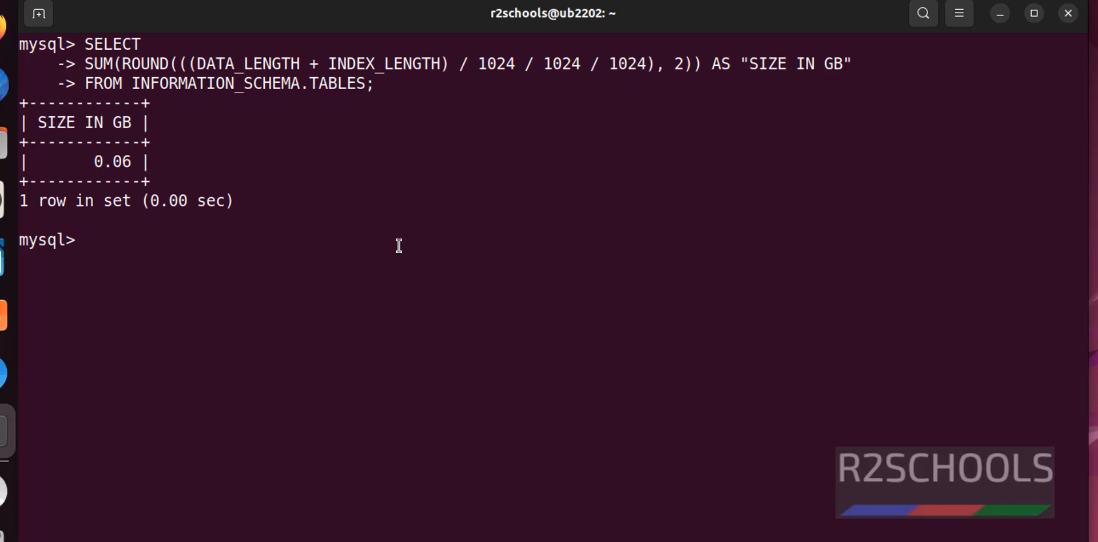
{"action": "type", "text": "SELECT SUM(ROUND(((DATA_LENGTH + INDEX_LENGTH) / 1024 / 1024 / 1024), 2)) AS \"SIZE IN GB\" FROM INFORMATION_SCHEMA.TABLES;"}
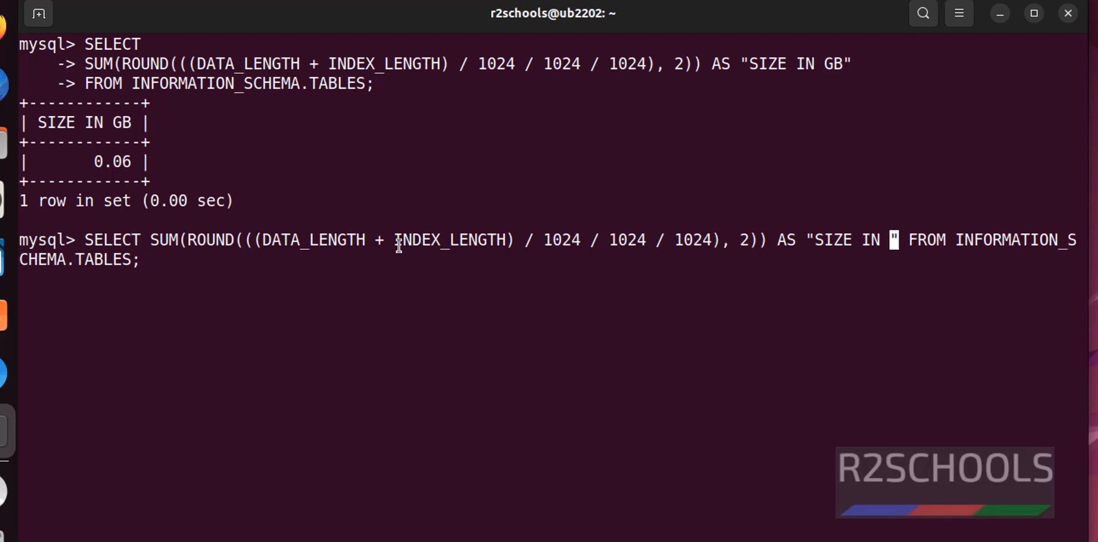
{"action": "type", "text": "MB"}
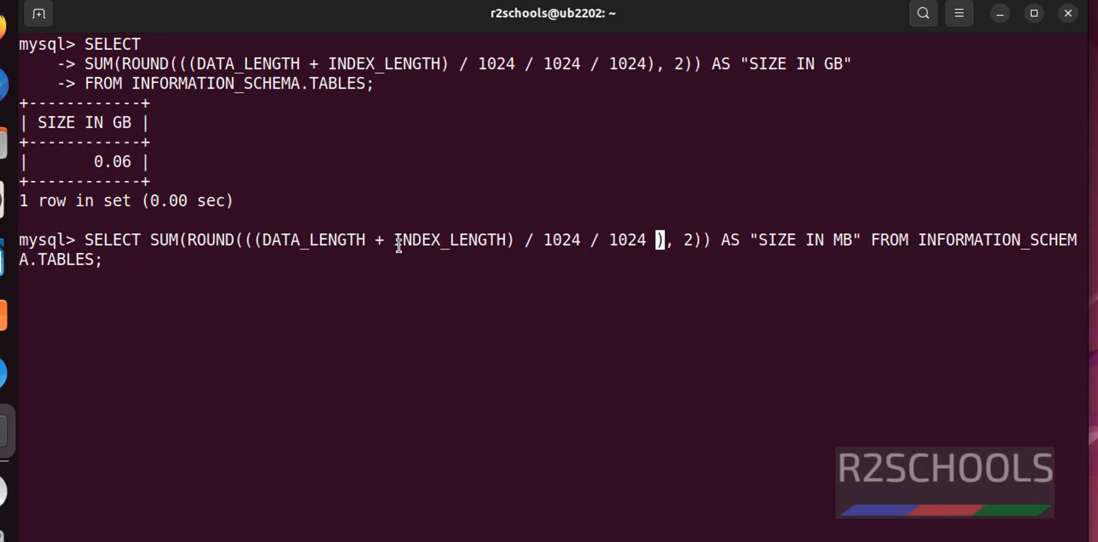
{"action": "key", "text": "Return"}
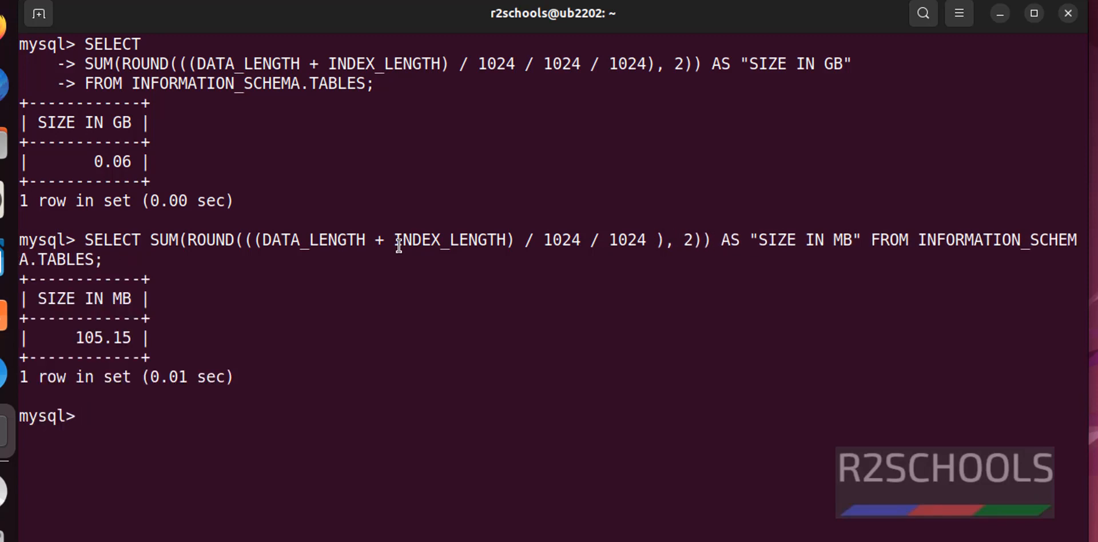
{"action": "double_click", "coordinate": [88, 337]}
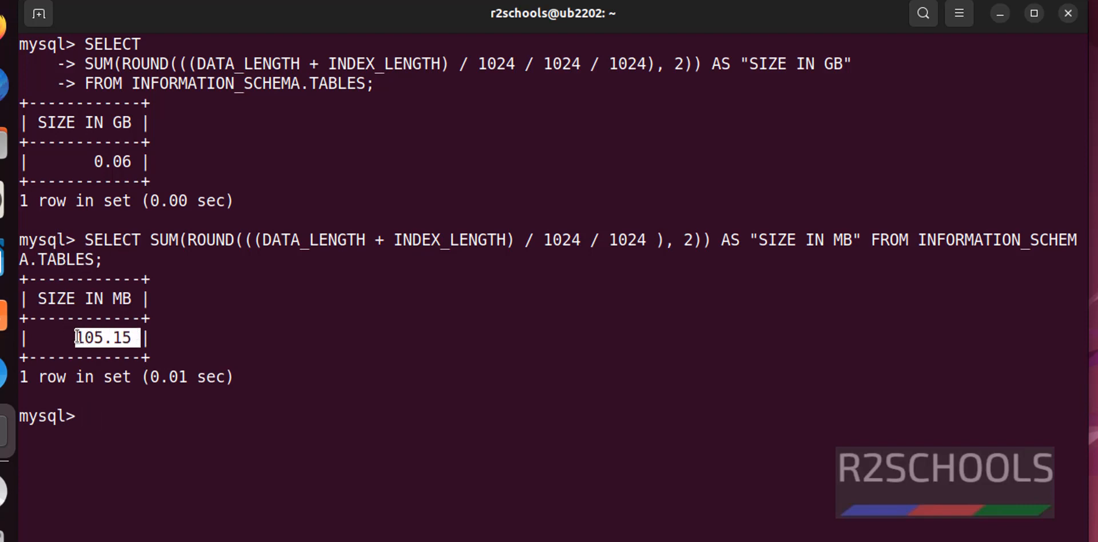
{"action": "left_click", "coordinate": [428, 335]}
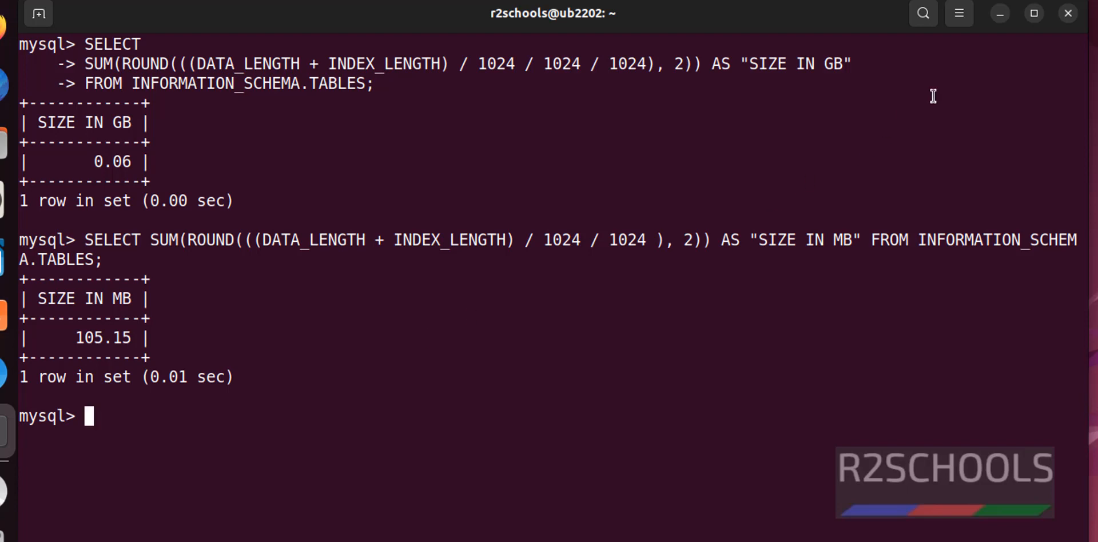
{"action": "mouse_move", "coordinate": [1003, 28]}
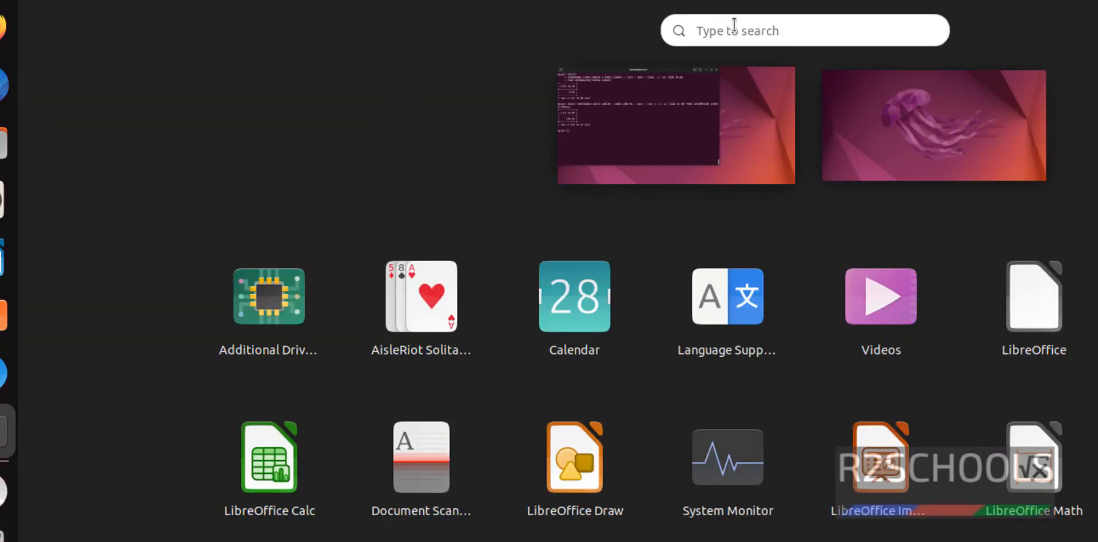
Connect MySQL Workbench to Local instance 3306 as root, reaching an empty query editor with schemas listed
{"action": "type", "text": "worl"}
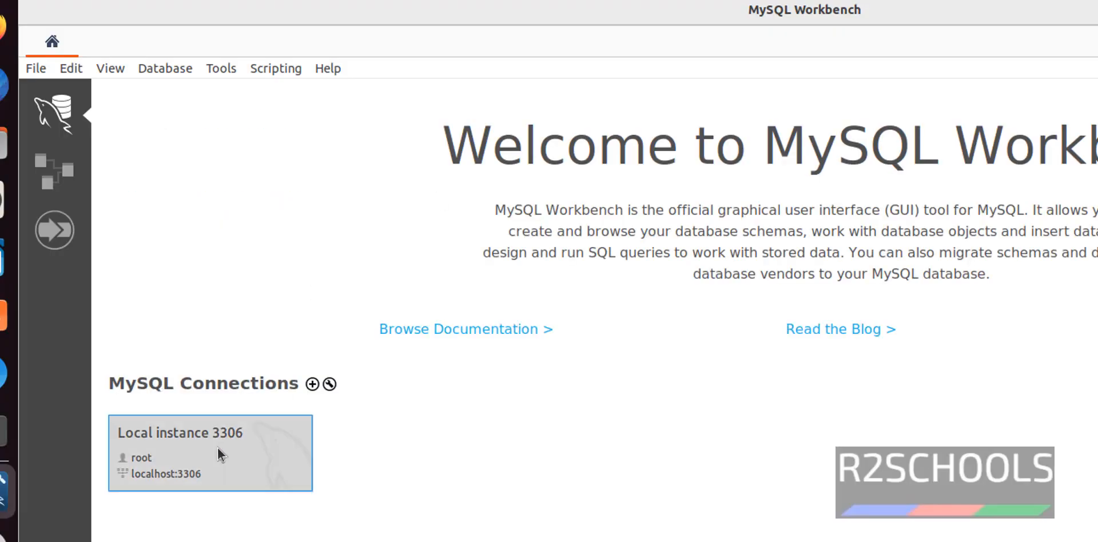
{"action": "double_click", "coordinate": [210, 451]}
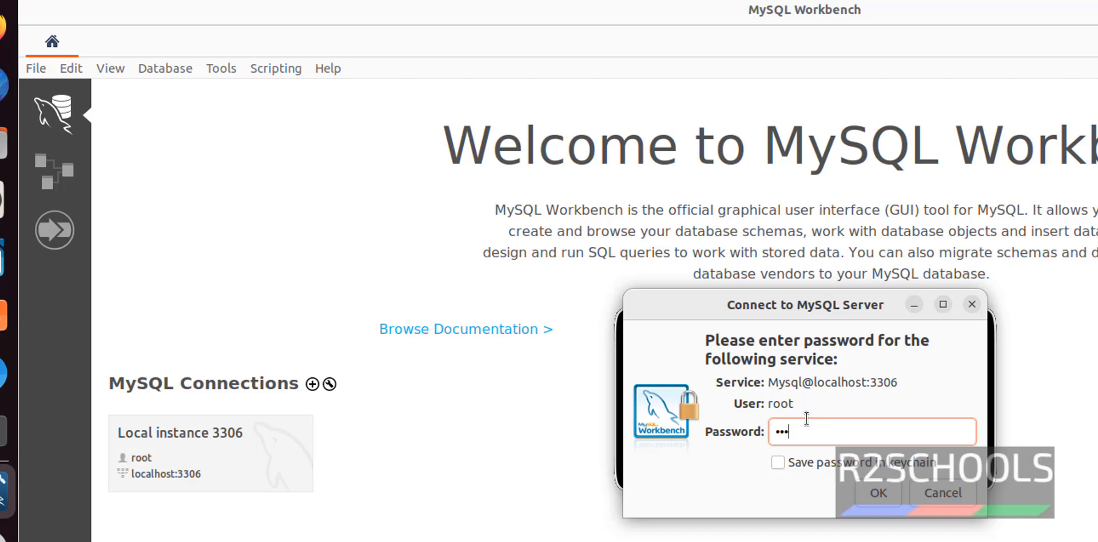
{"action": "left_click", "coordinate": [877, 493]}
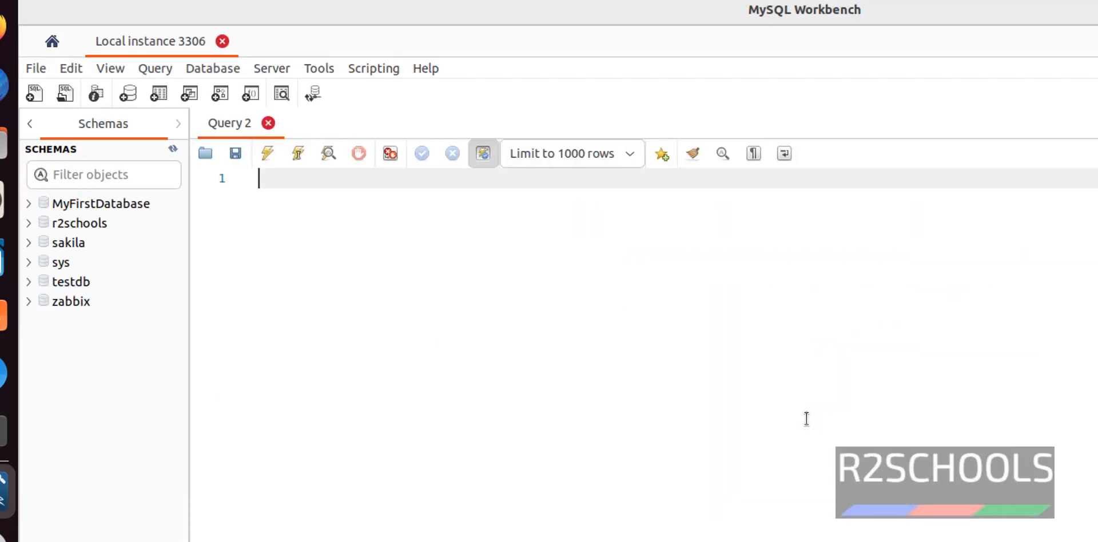
{"action": "mouse_move", "coordinate": [109, 266]}
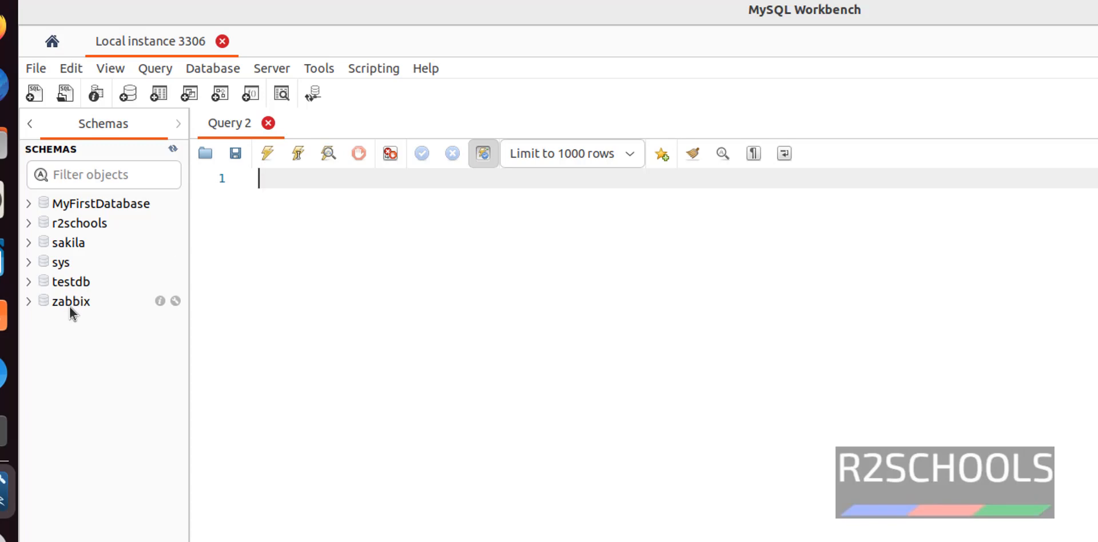
Inspect the zabbix schema (173 tables, about 95.3 MiB) and expand its Tables list in the navigator
{"action": "right_click", "coordinate": [70, 301]}
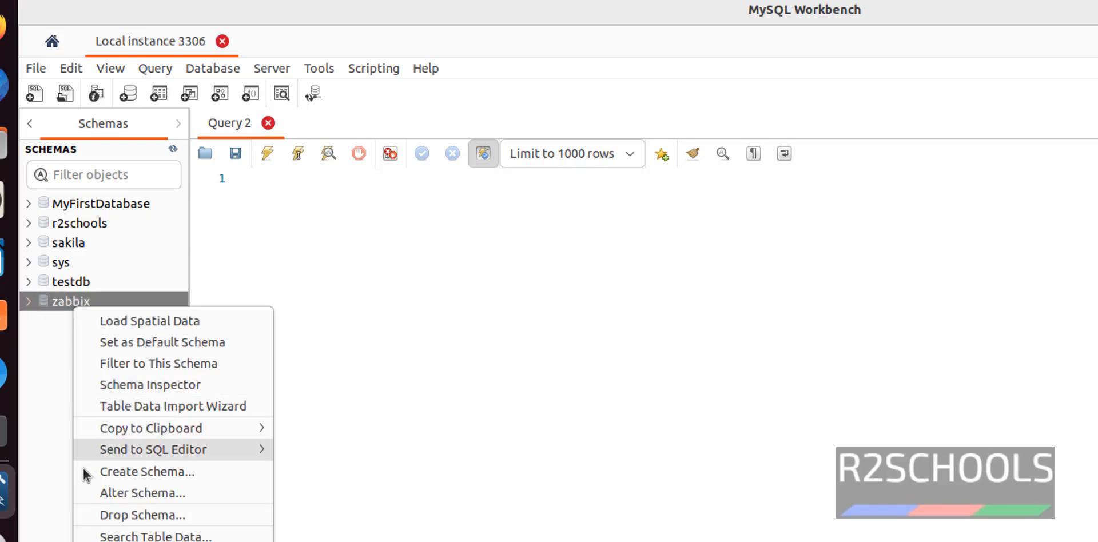
{"action": "mouse_move", "coordinate": [150, 384]}
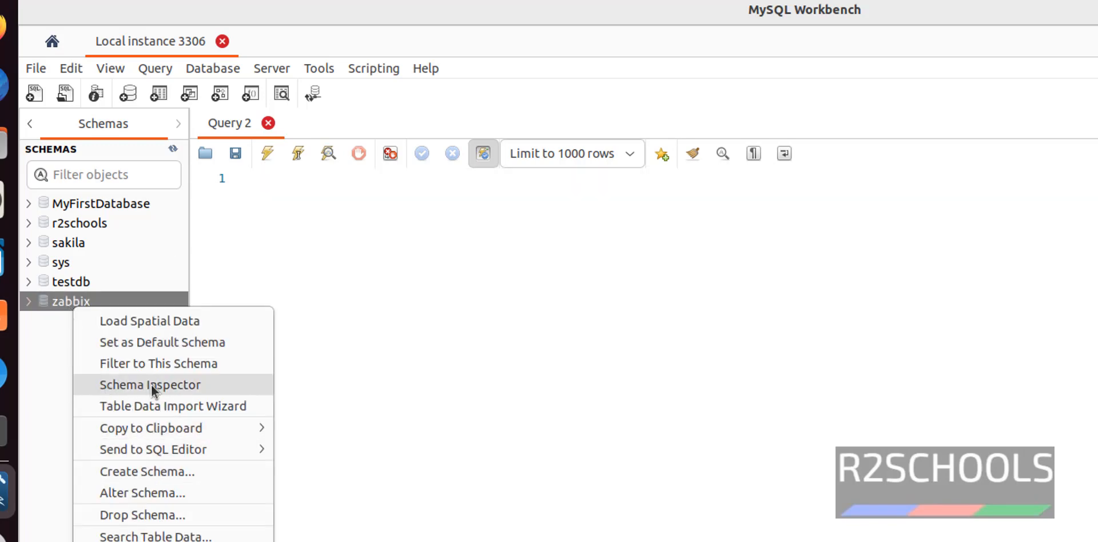
{"action": "left_click", "coordinate": [150, 384]}
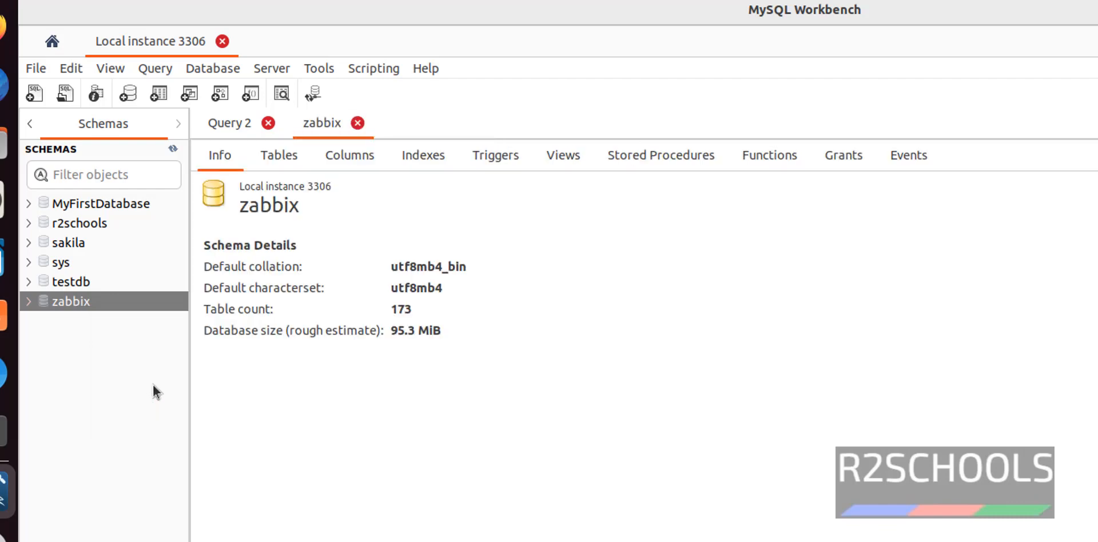
{"action": "mouse_move", "coordinate": [390, 339]}
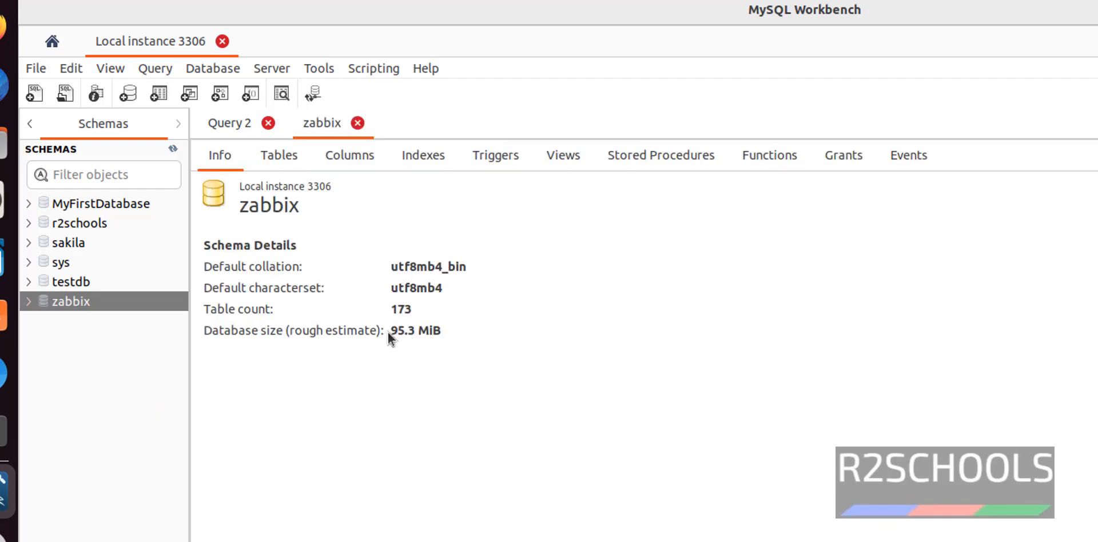
{"action": "mouse_move", "coordinate": [397, 340]}
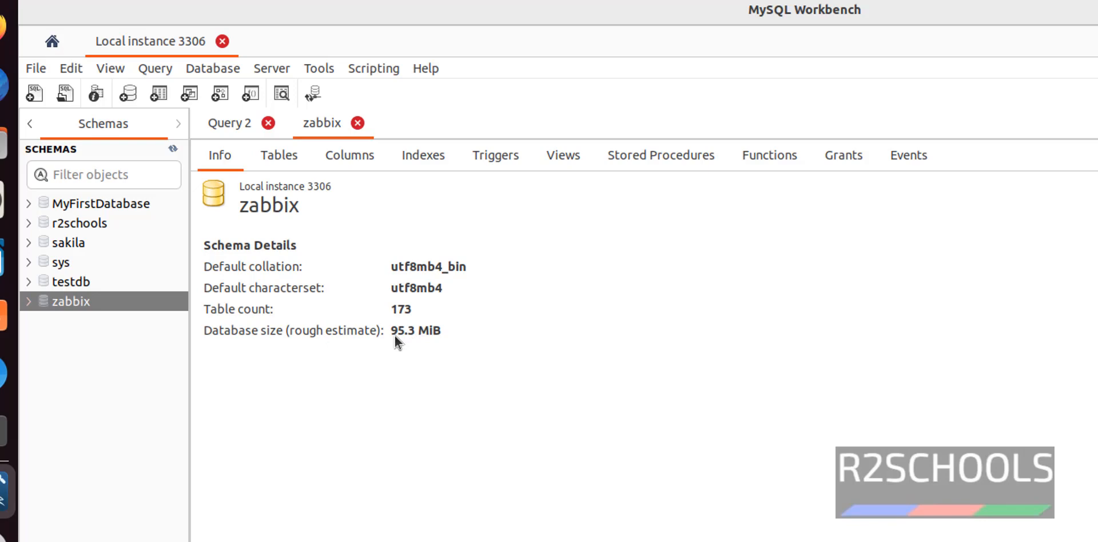
{"action": "mouse_move", "coordinate": [276, 323]}
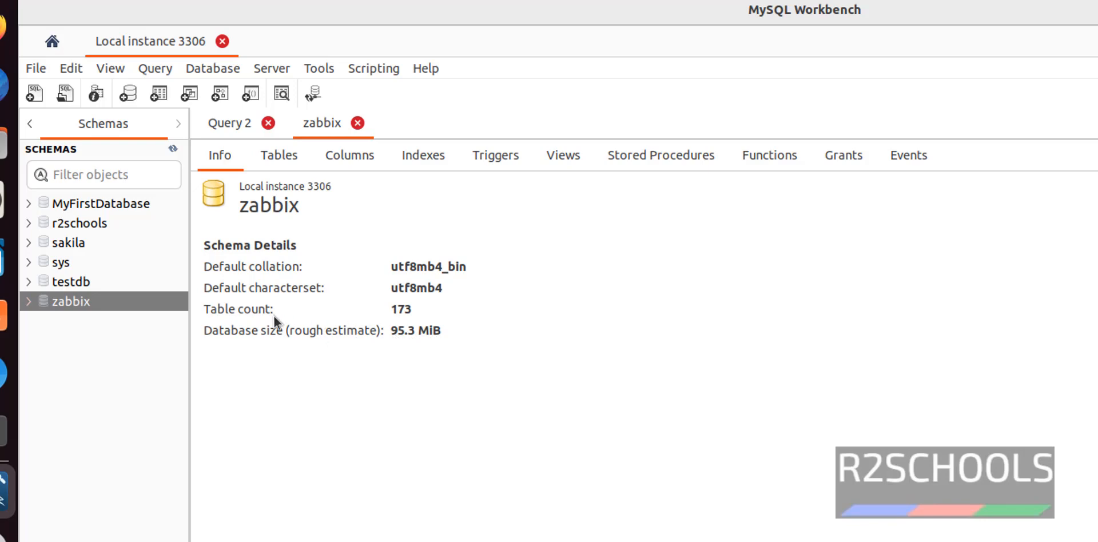
{"action": "mouse_move", "coordinate": [237, 317]}
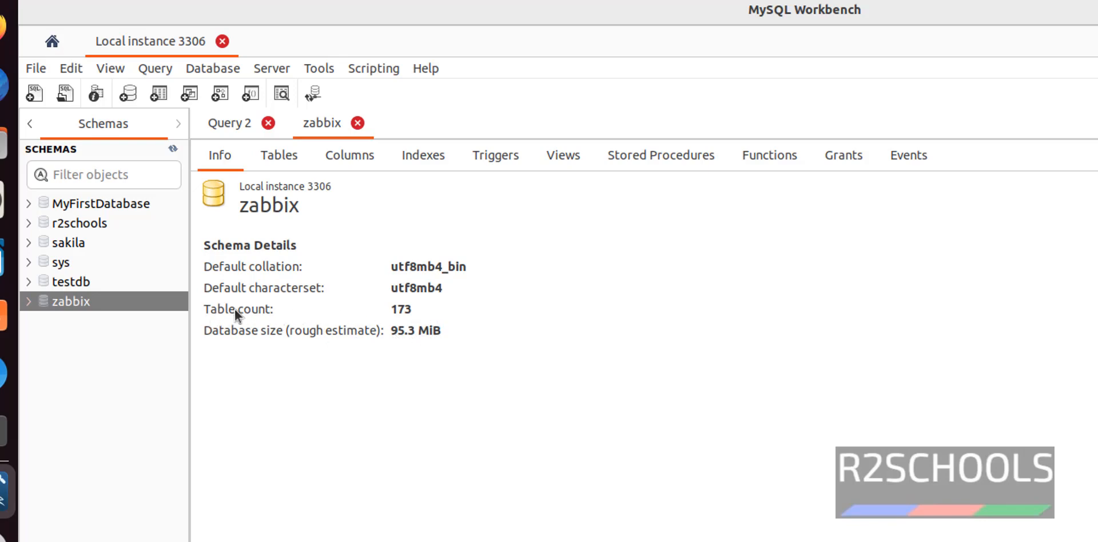
{"action": "mouse_move", "coordinate": [32, 308]}
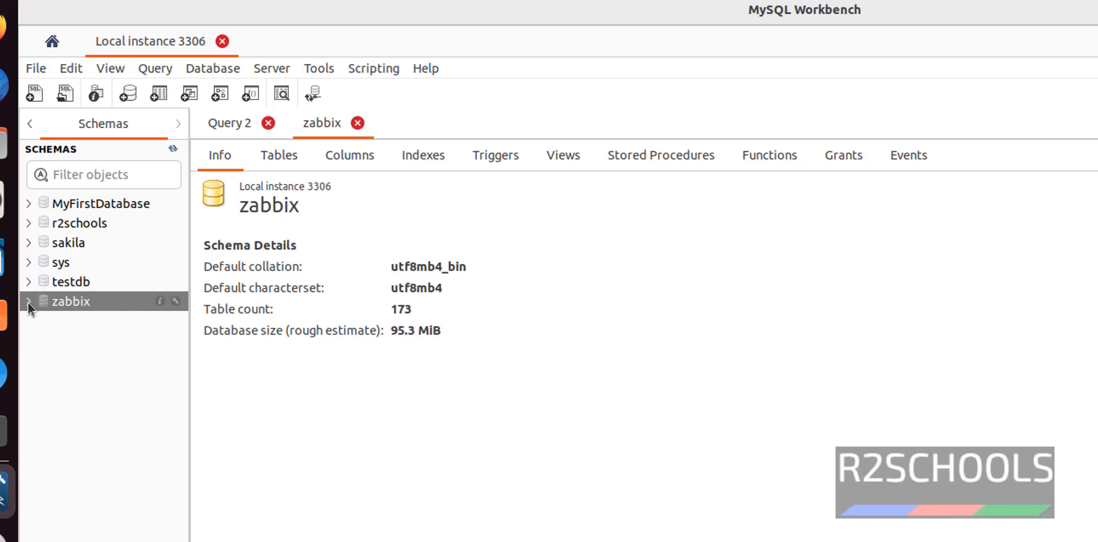
{"action": "left_click", "coordinate": [30, 301]}
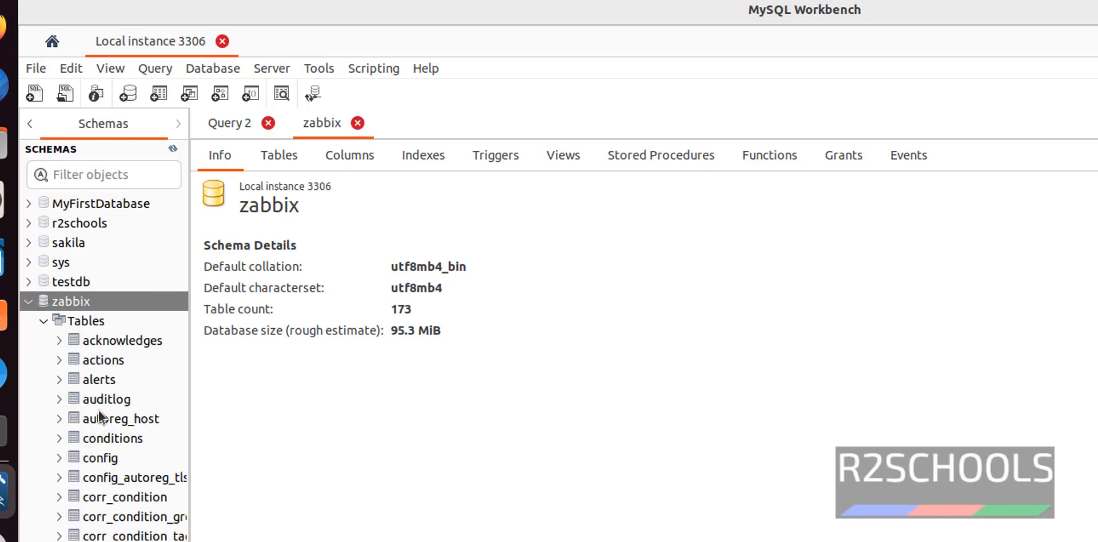
{"action": "mouse_move", "coordinate": [102, 363]}
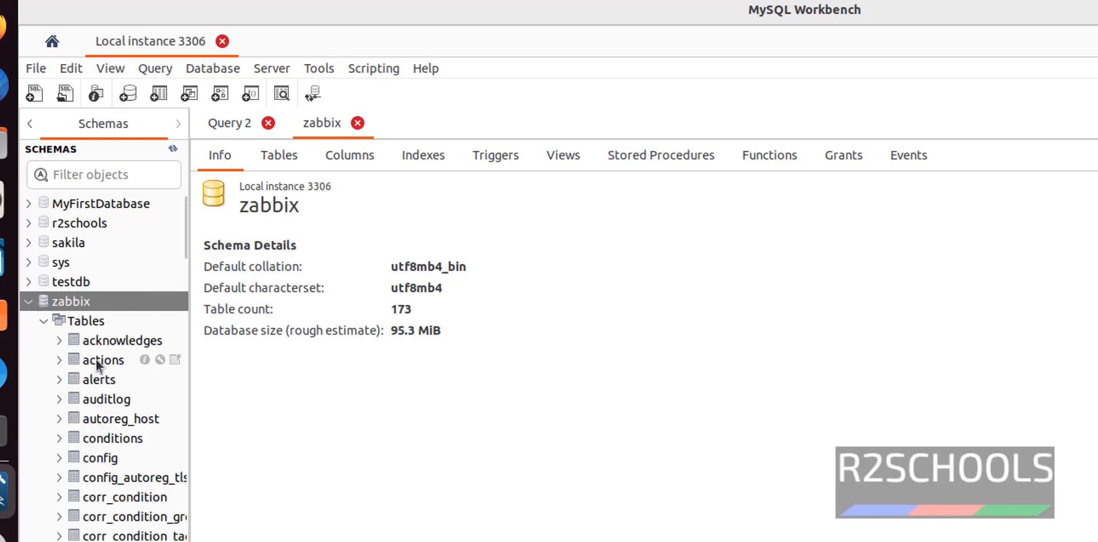
Show the Table Inspector for zabbix.actions: 9 columns, 5 rows, 48.0 KiB
{"action": "right_click", "coordinate": [104, 359]}
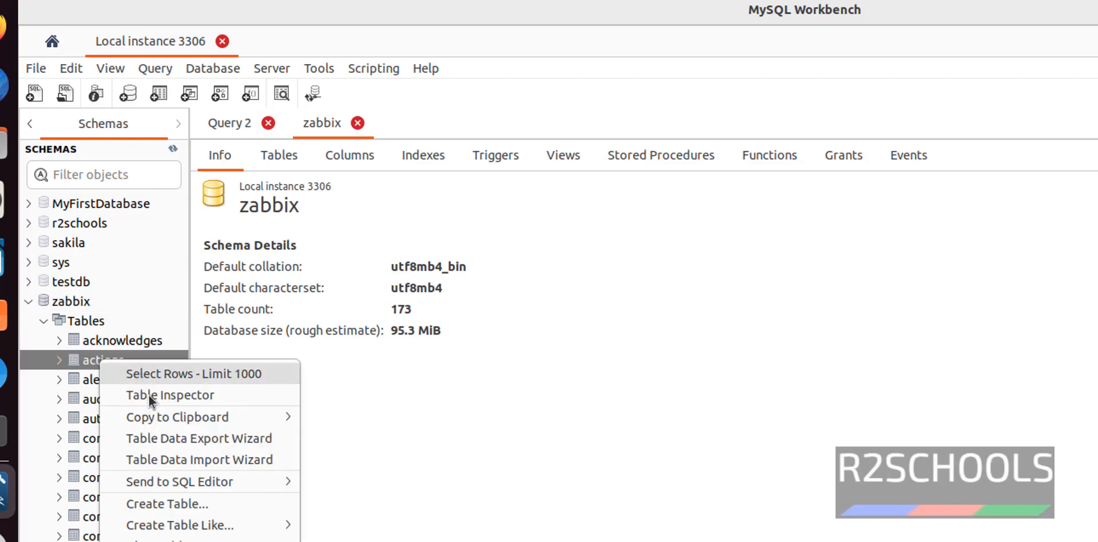
{"action": "mouse_move", "coordinate": [169, 394]}
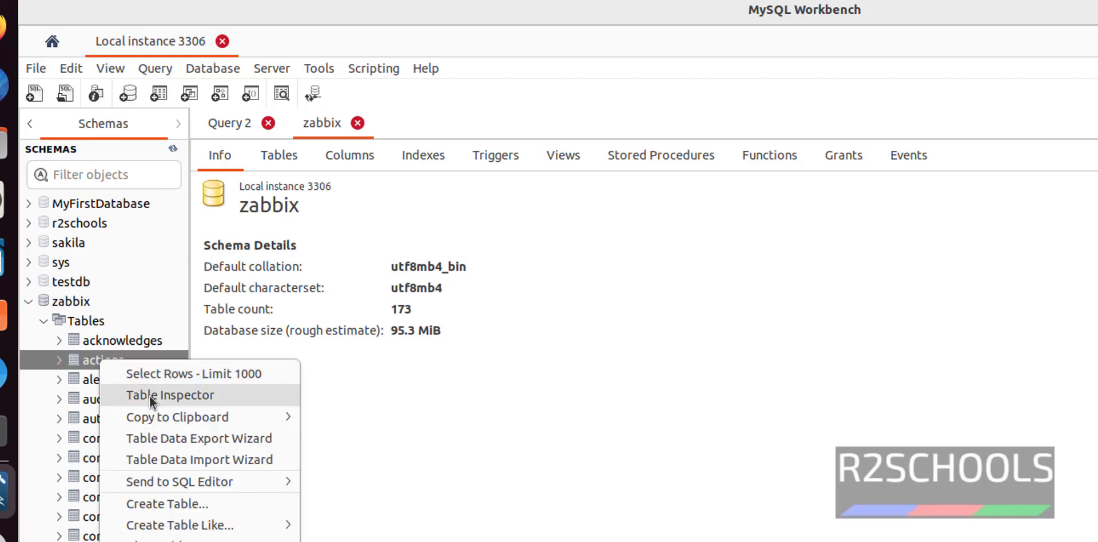
{"action": "left_click", "coordinate": [169, 394]}
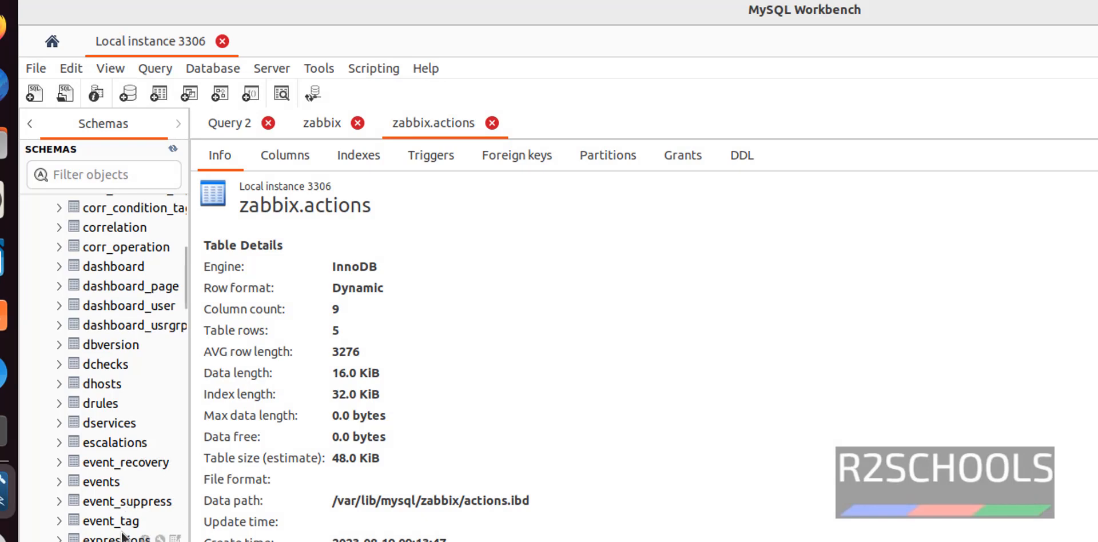
Show the Table Inspector for the zabbix.history table (31.53 MB)
{"action": "scroll", "scroll_direction": "down", "scroll_amount": 3}
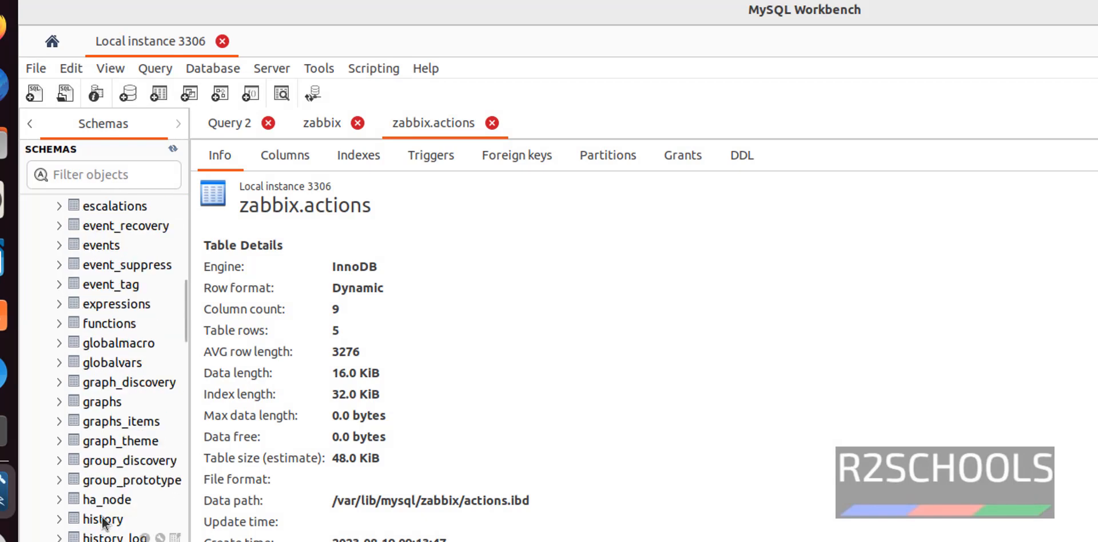
{"action": "right_click", "coordinate": [102, 517]}
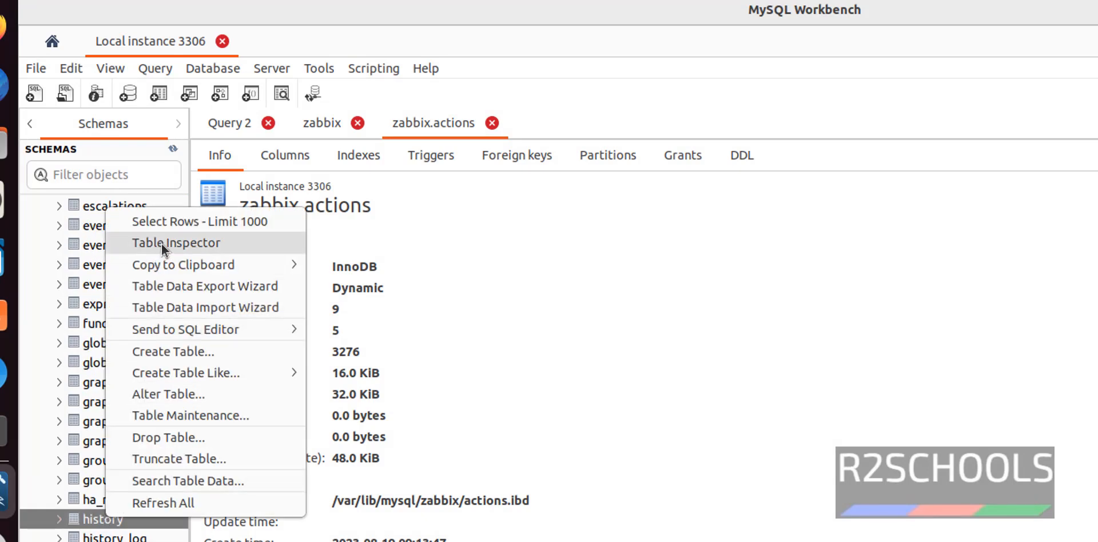
{"action": "left_click", "coordinate": [176, 243]}
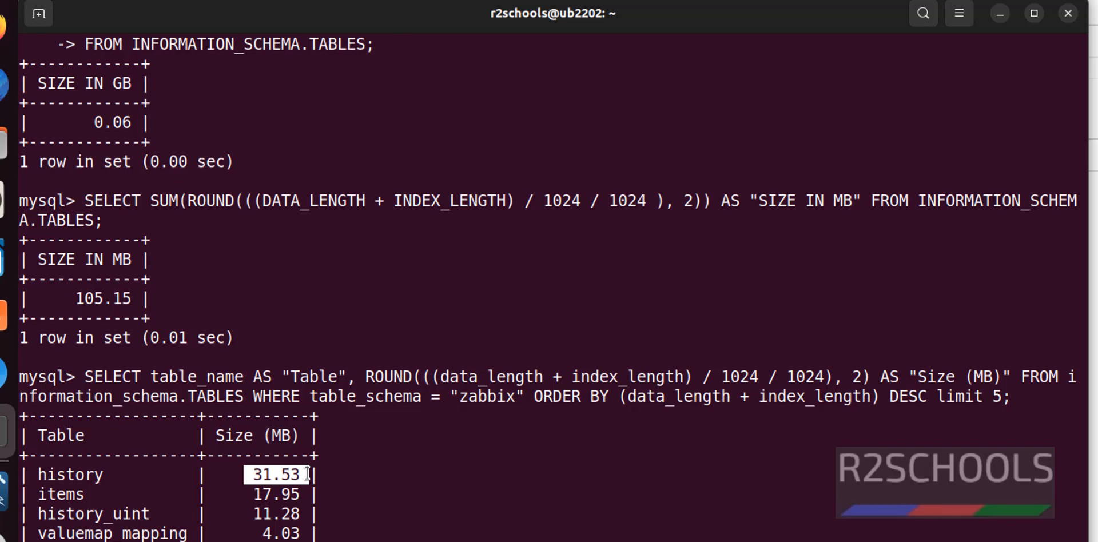
{"action": "mouse_move", "coordinate": [96, 379]}
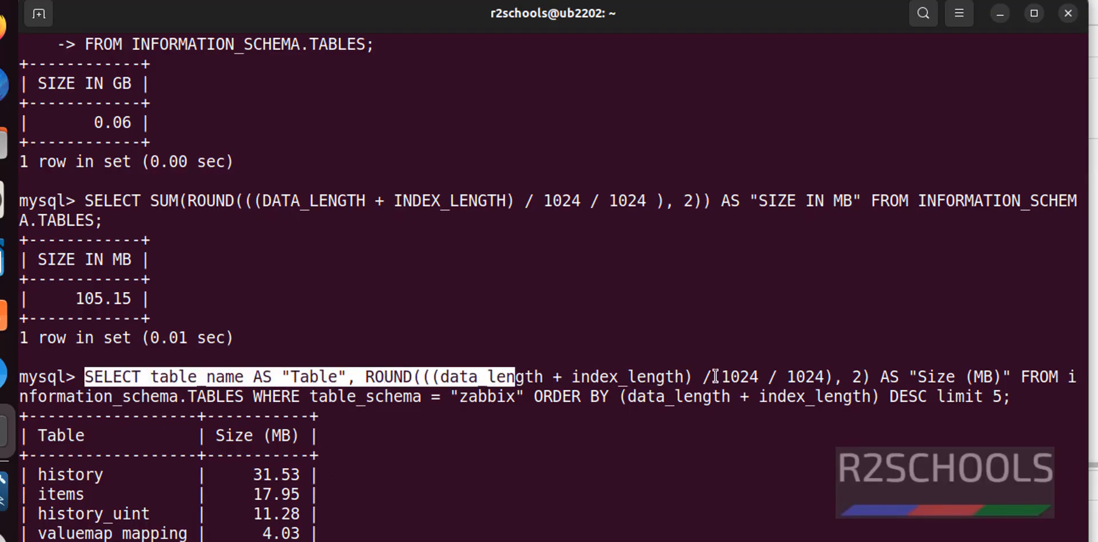
Copy the SELECT table_name … limit 5 largest-tables query from the terminal
{"action": "right_click", "coordinate": [840, 393]}
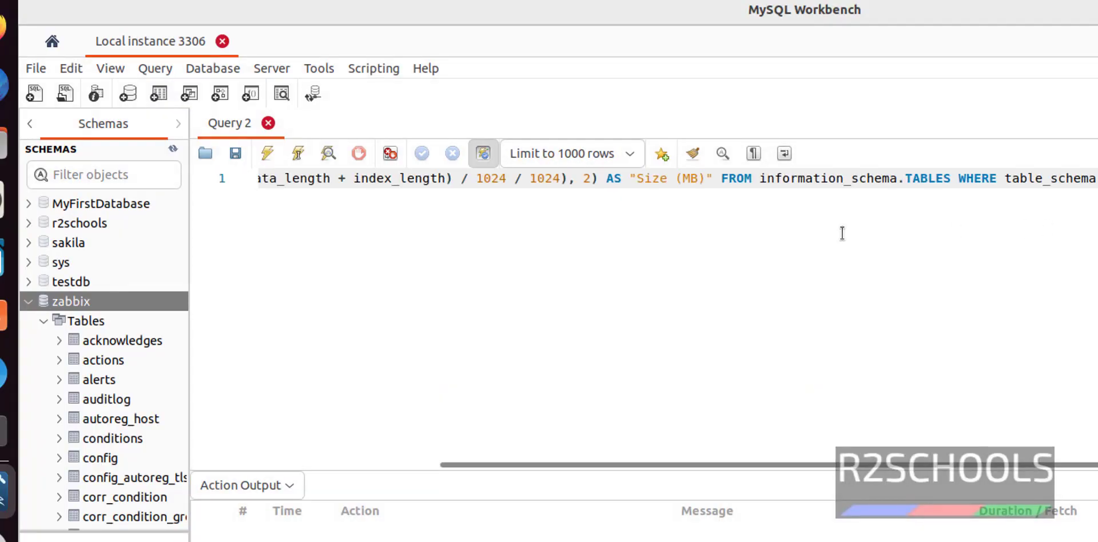
Execute the top-five zabbix table-size query: history 31.53, items 17.95, history_uint 11.28 MB
{"action": "left_click", "coordinate": [266, 154]}
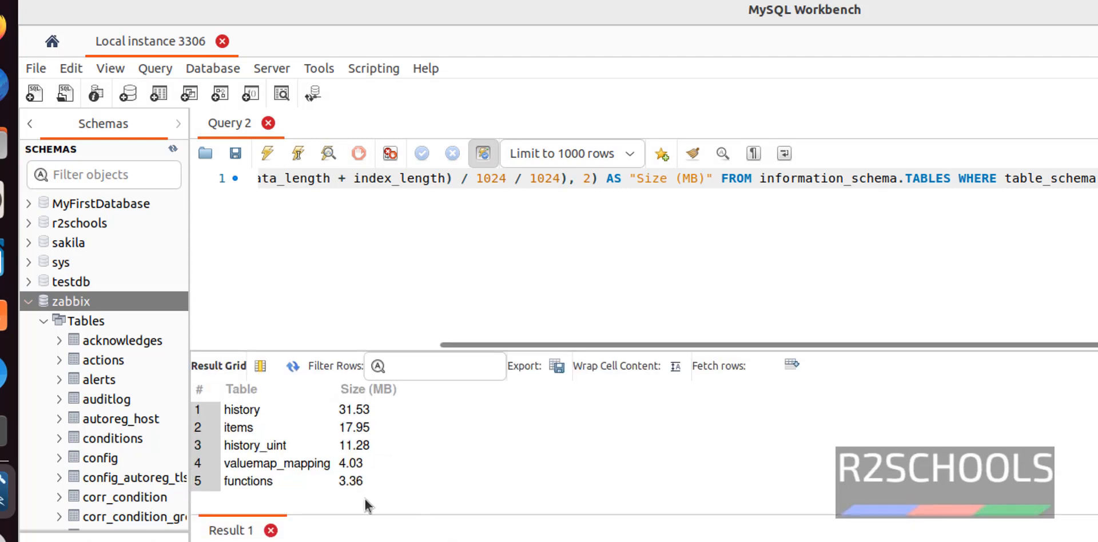
{"action": "mouse_move", "coordinate": [367, 504]}
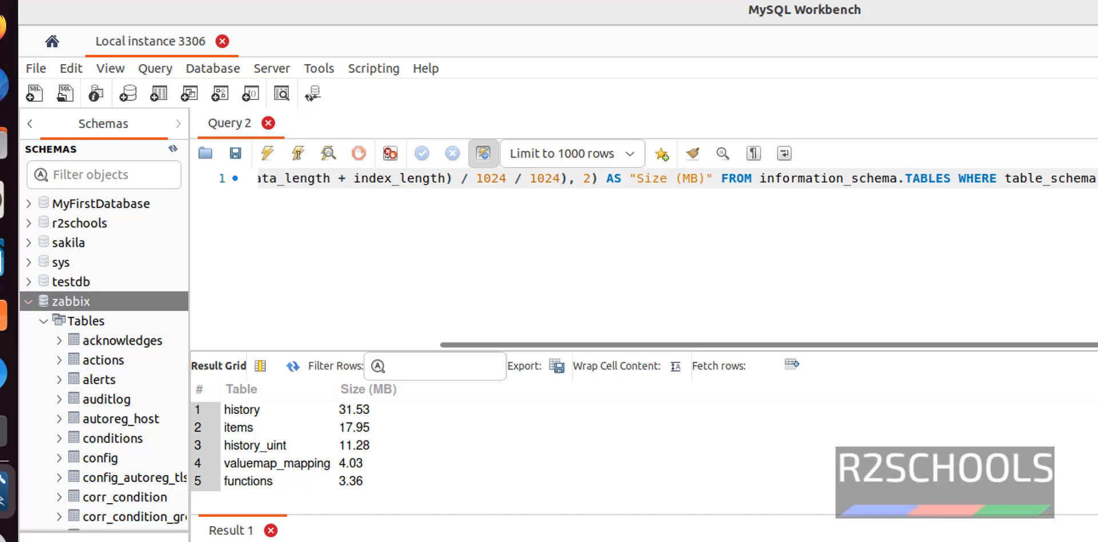
{"action": "mouse_move", "coordinate": [267, 168]}
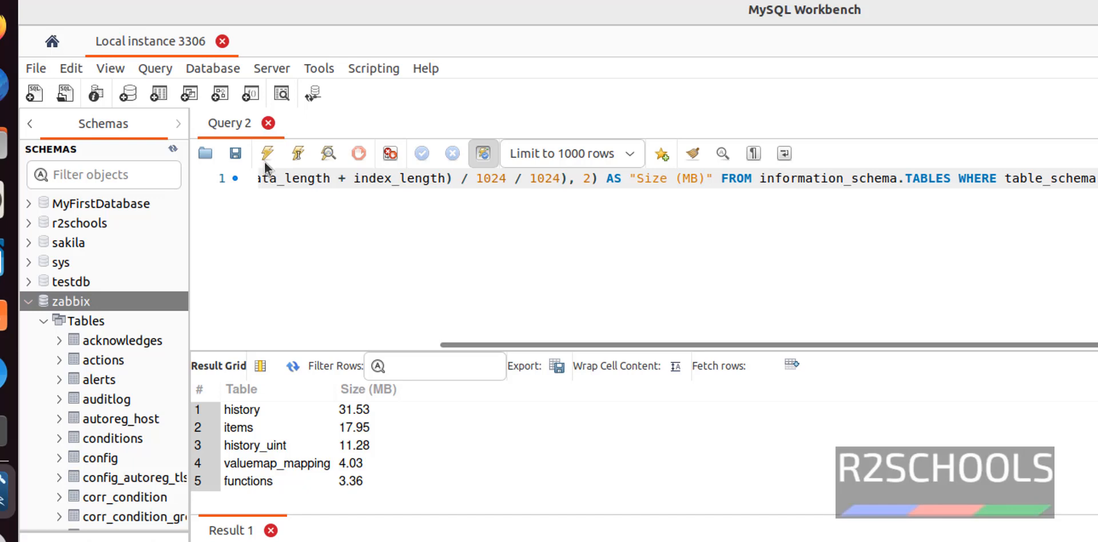
{"action": "left_click", "coordinate": [267, 154]}
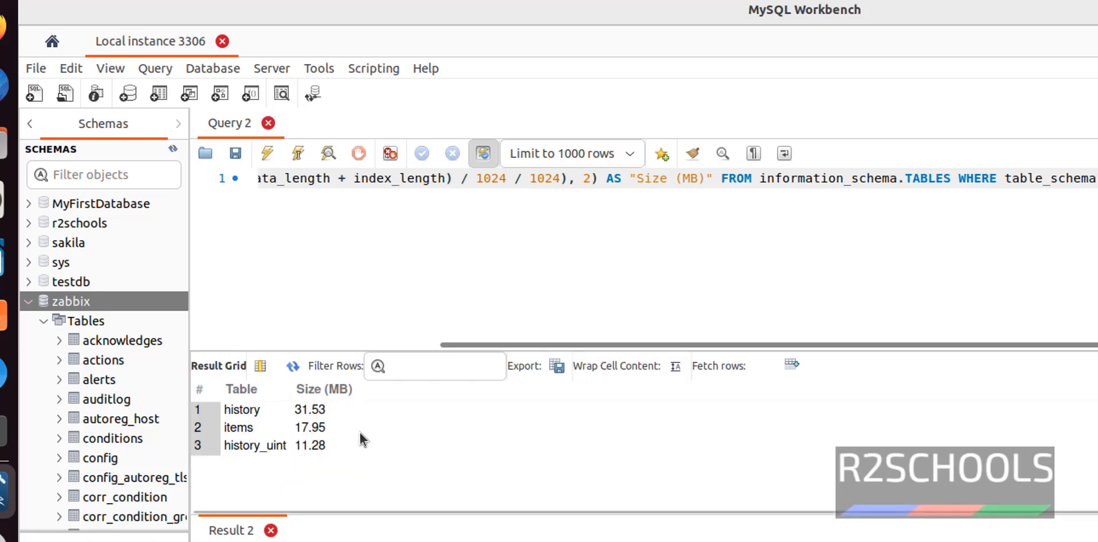
{"action": "mouse_move", "coordinate": [126, 340]}
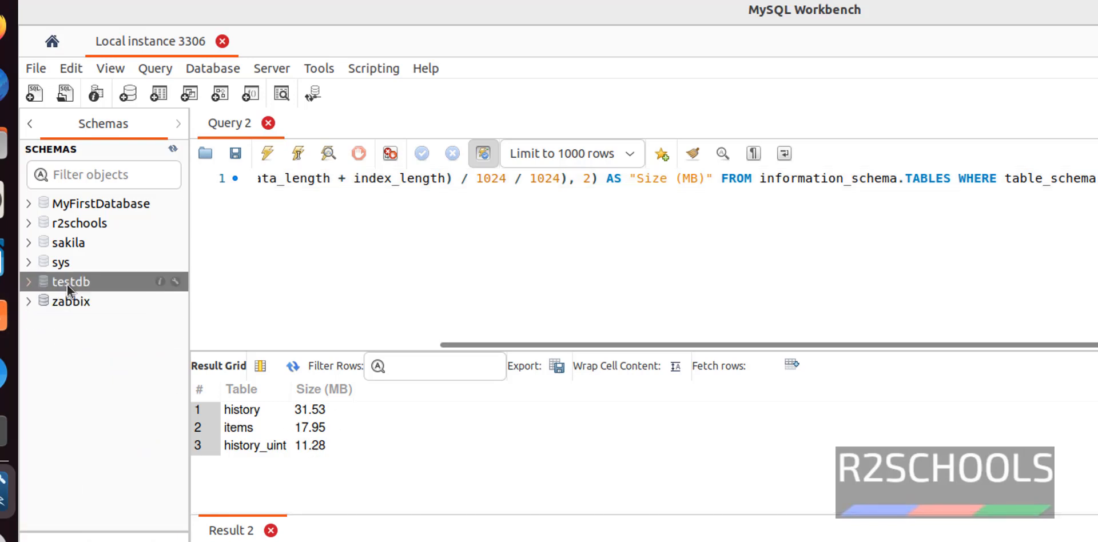
Show the Schema Inspector for sakila: 23 tables, estimated size 6.5 MiB
{"action": "right_click", "coordinate": [67, 242]}
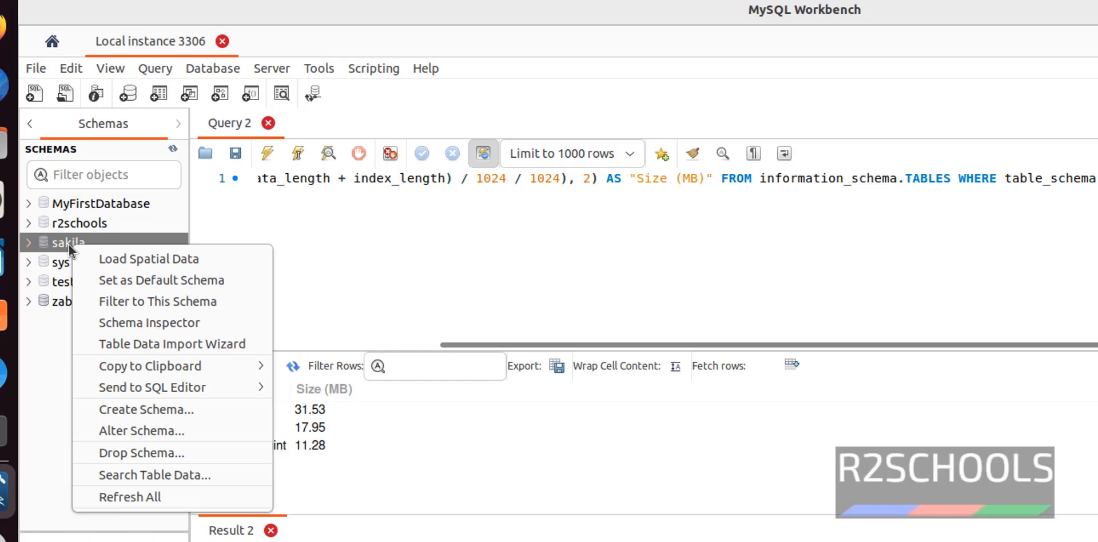
{"action": "mouse_move", "coordinate": [149, 322]}
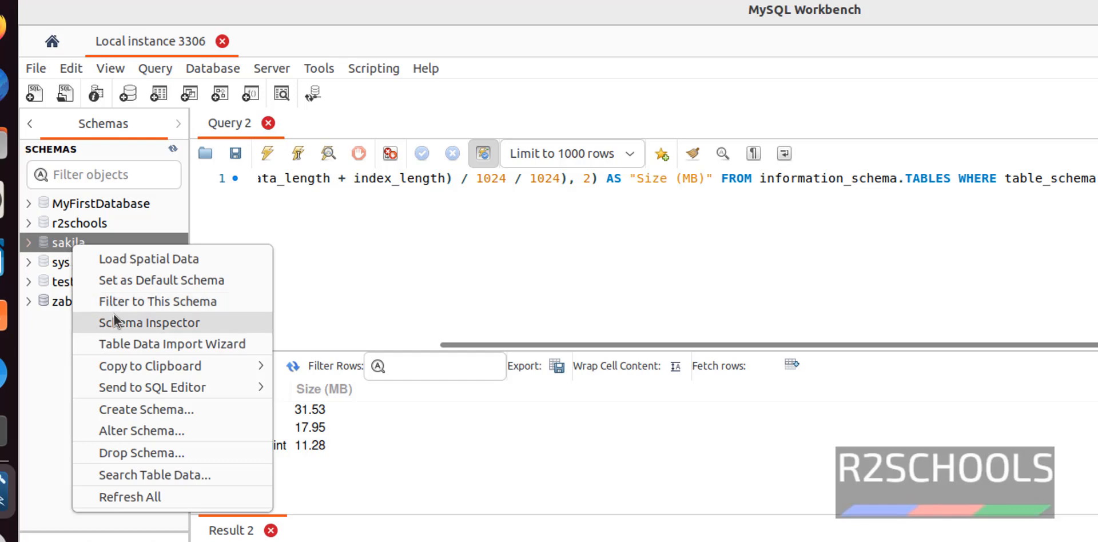
{"action": "mouse_move", "coordinate": [134, 330]}
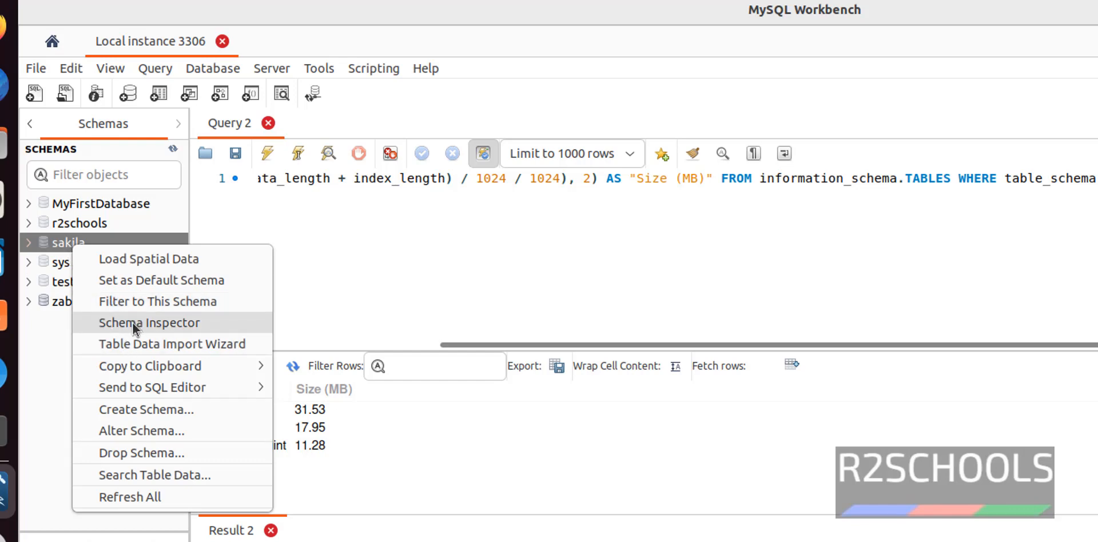
{"action": "left_click", "coordinate": [148, 322]}
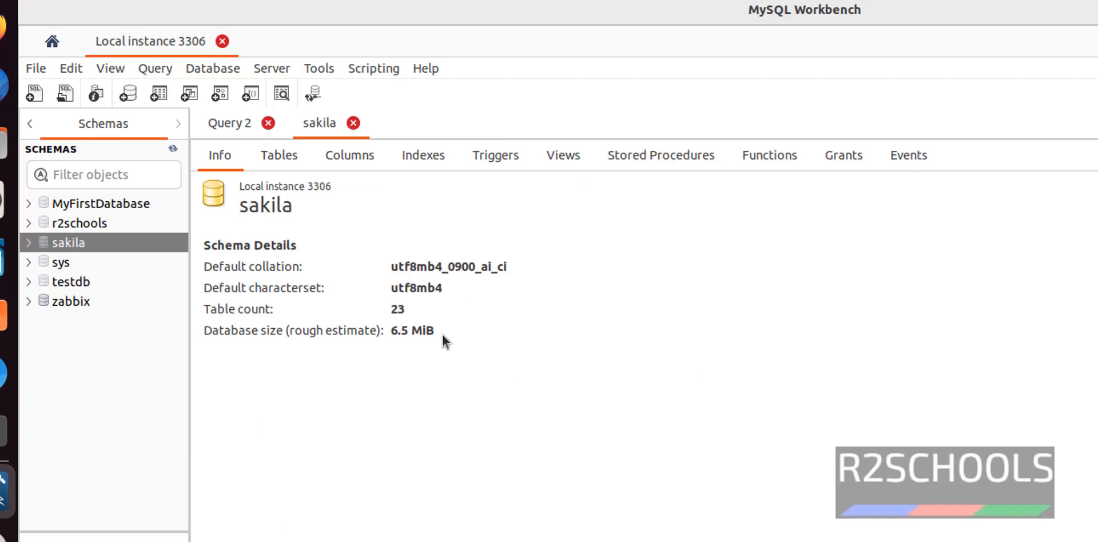
{"action": "mouse_move", "coordinate": [460, 342]}
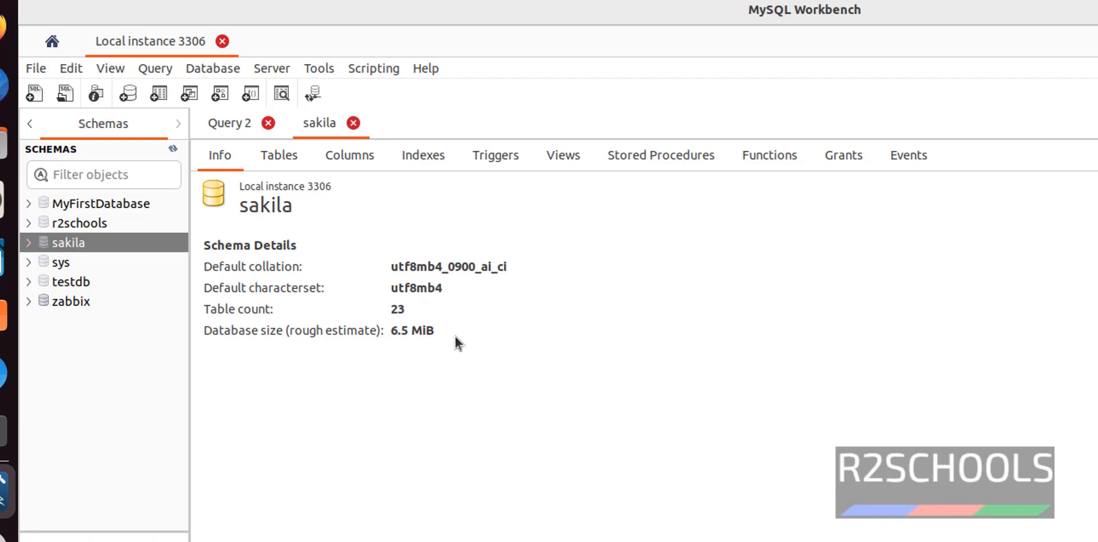
{"action": "mouse_move", "coordinate": [1043, 324]}
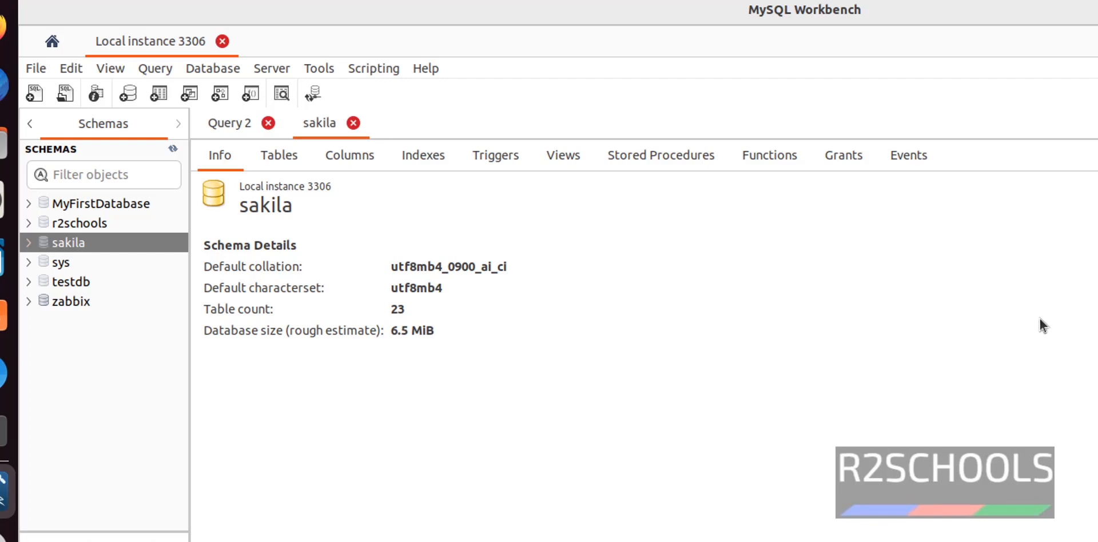